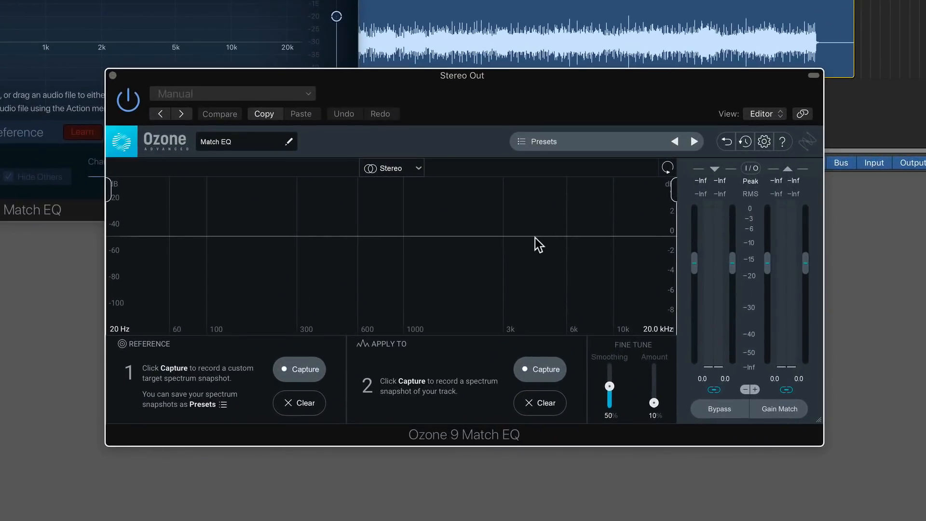
mouse_move(312, 255)
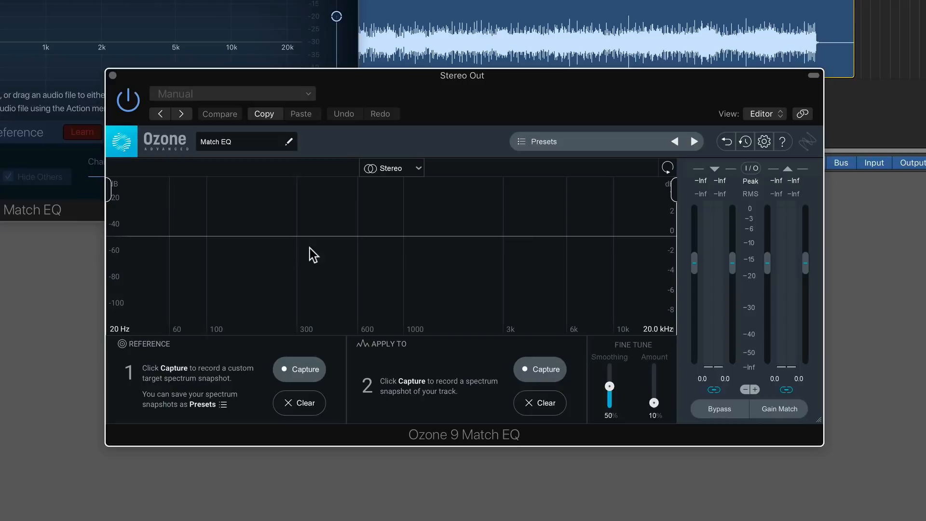
mouse_move(425, 245)
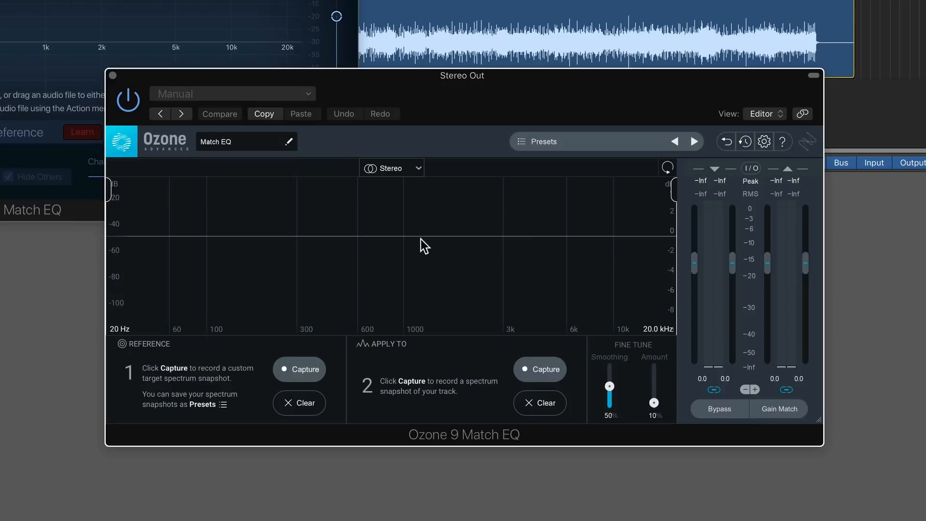
mouse_move(346, 224)
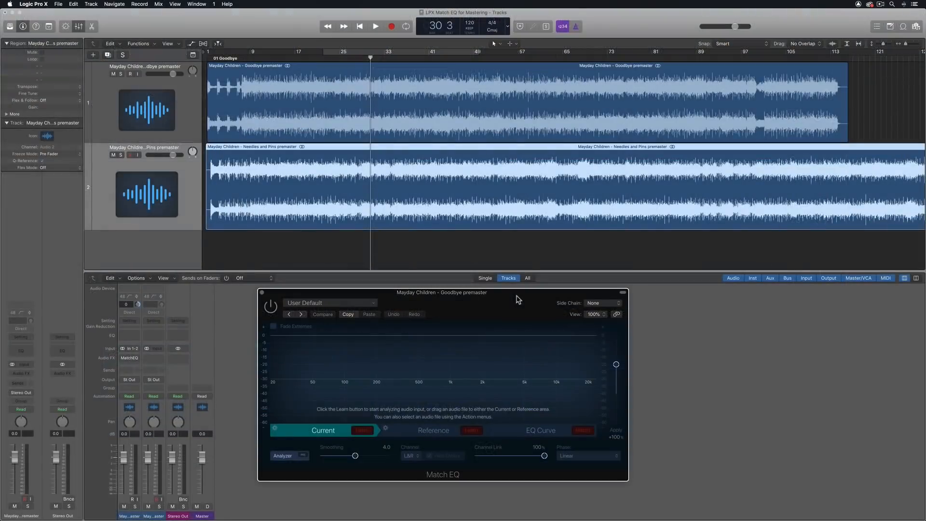
mouse_move(449, 195)
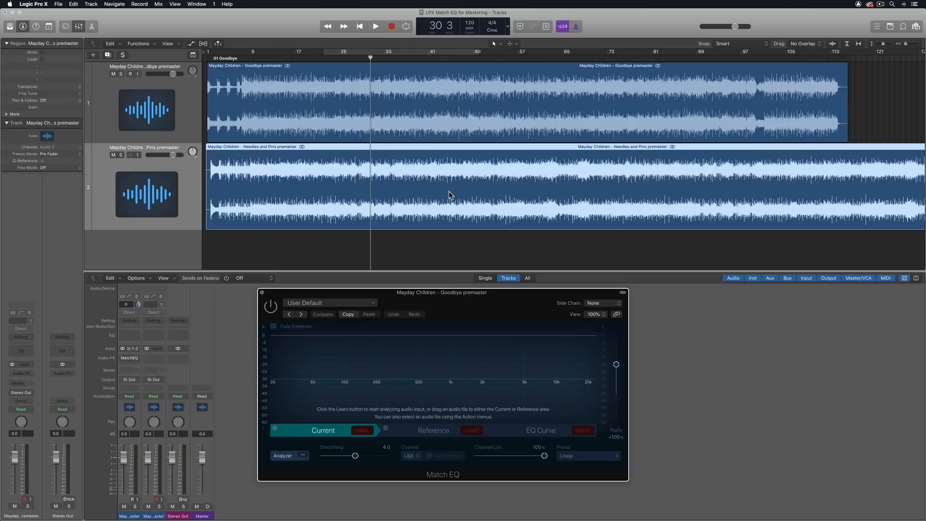
mouse_move(460, 140)
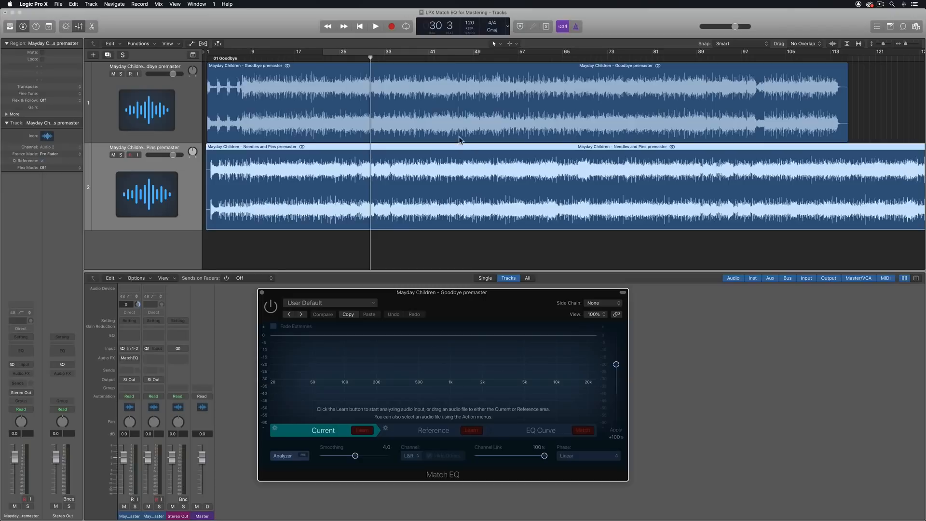
mouse_move(489, 176)
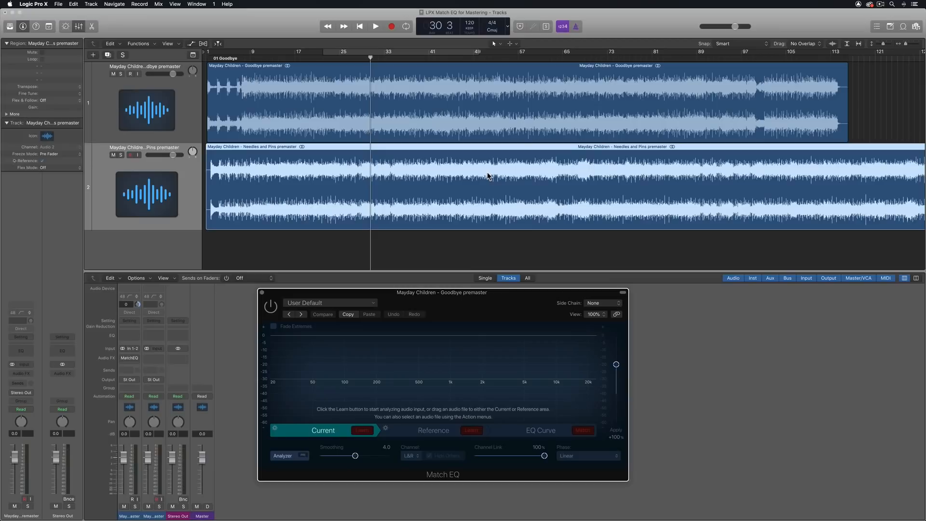
From near the song start, solo and audition the Goodbye and Needles and Pins songs in turn
click(244, 58)
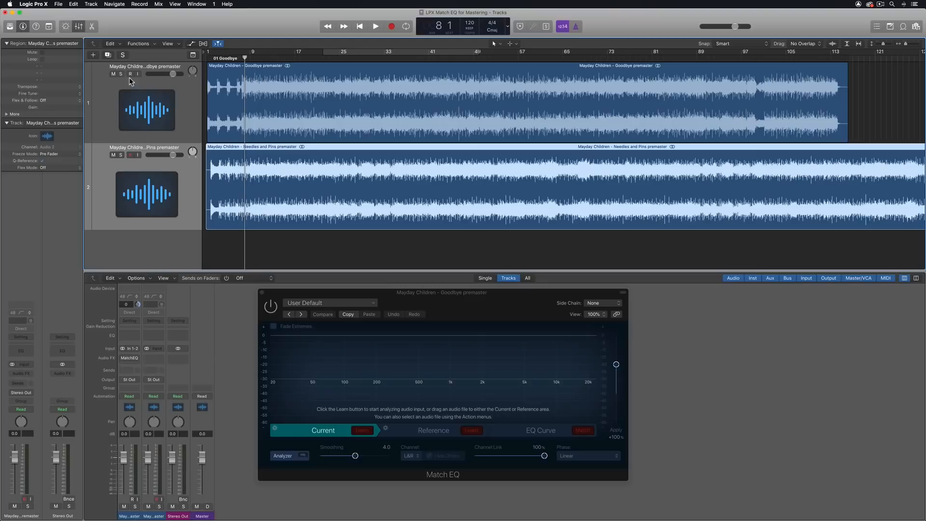
click(376, 26)
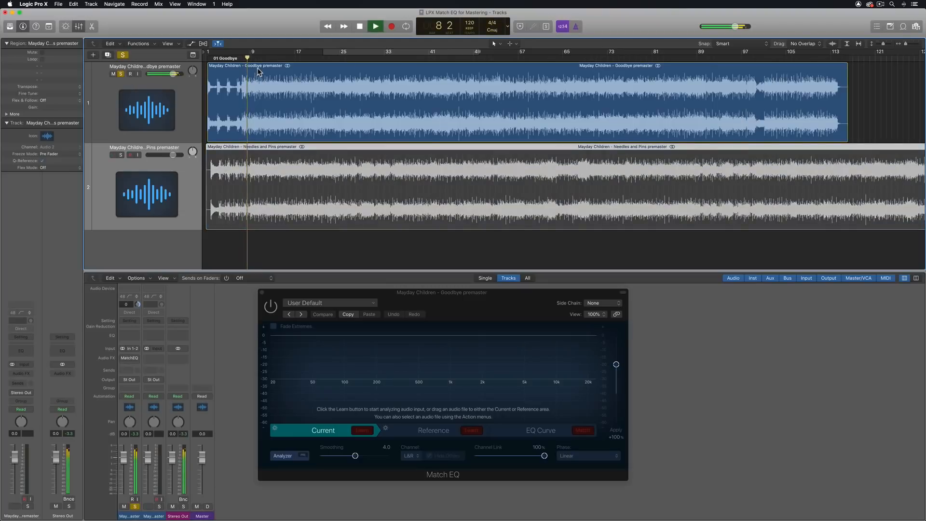
click(374, 26)
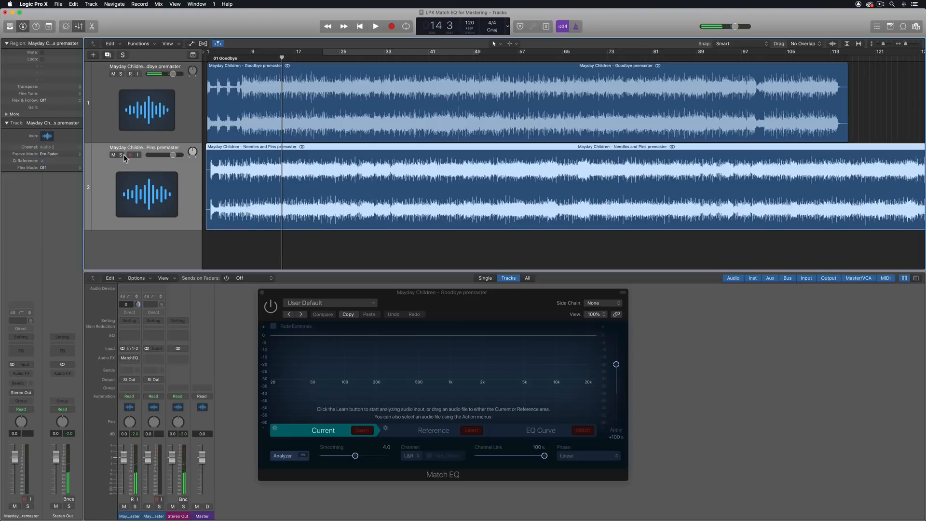
click(376, 26)
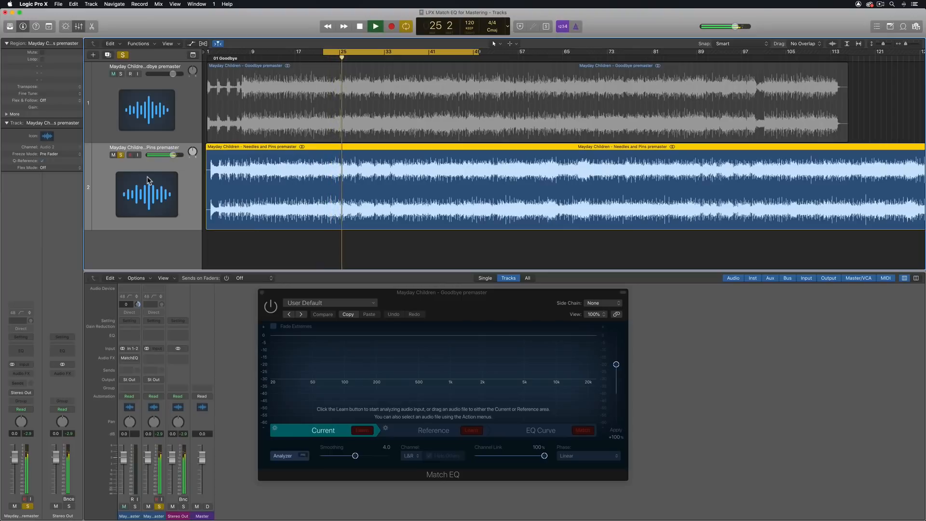
click(375, 27)
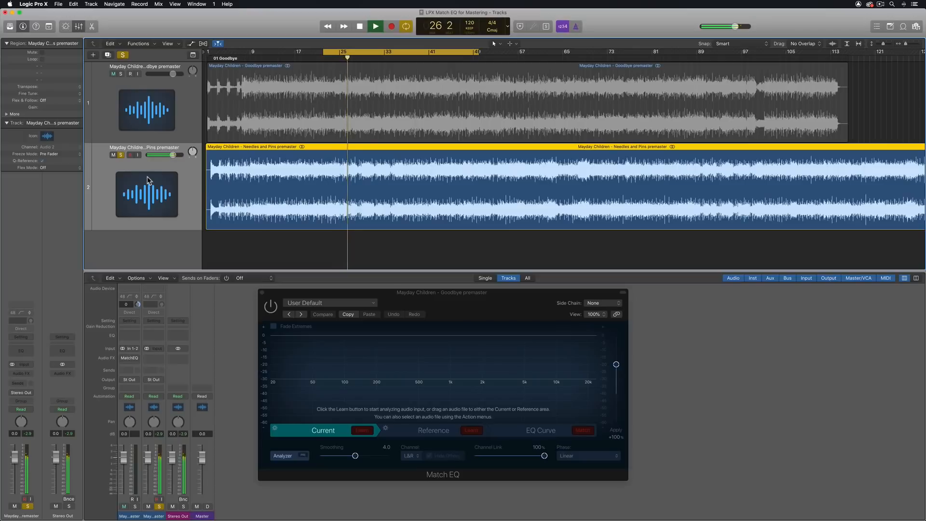
click(376, 26)
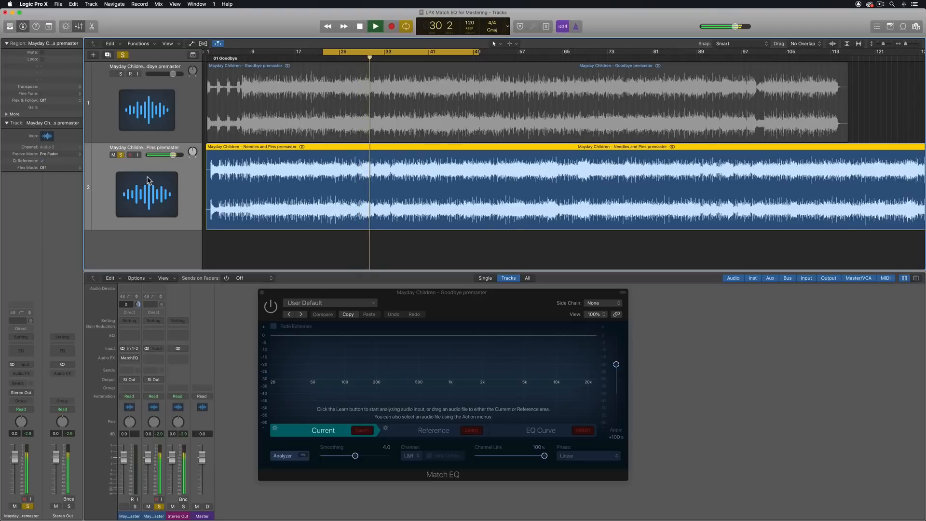
Solo the Goodbye premaster track, silencing Needles and Pins
click(359, 26)
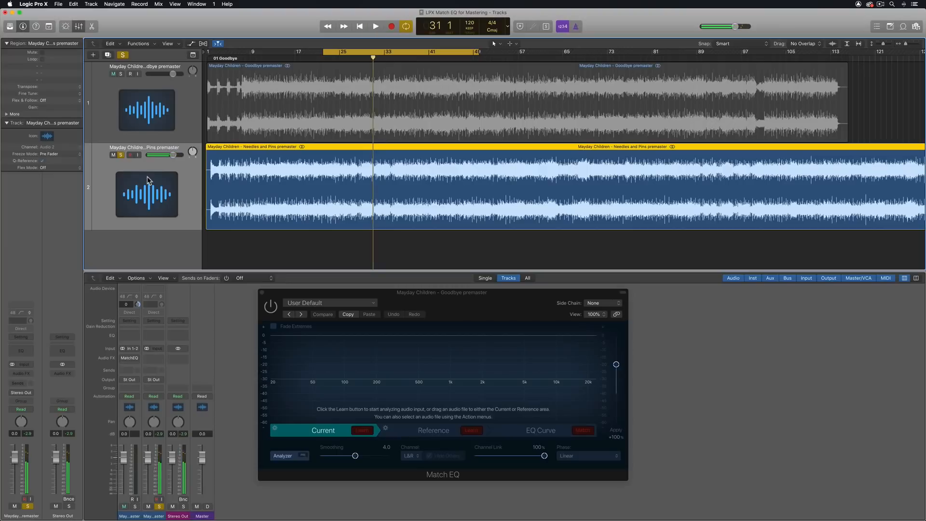
click(113, 74)
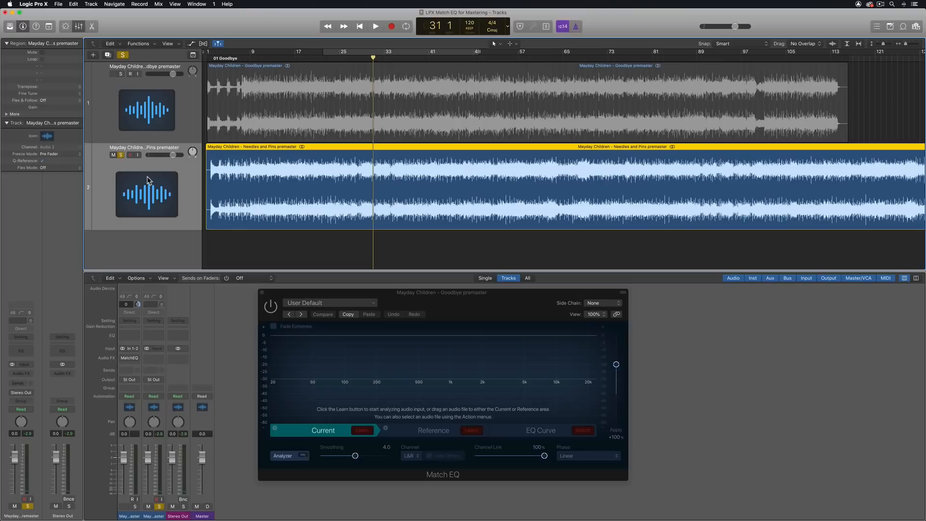
click(113, 73)
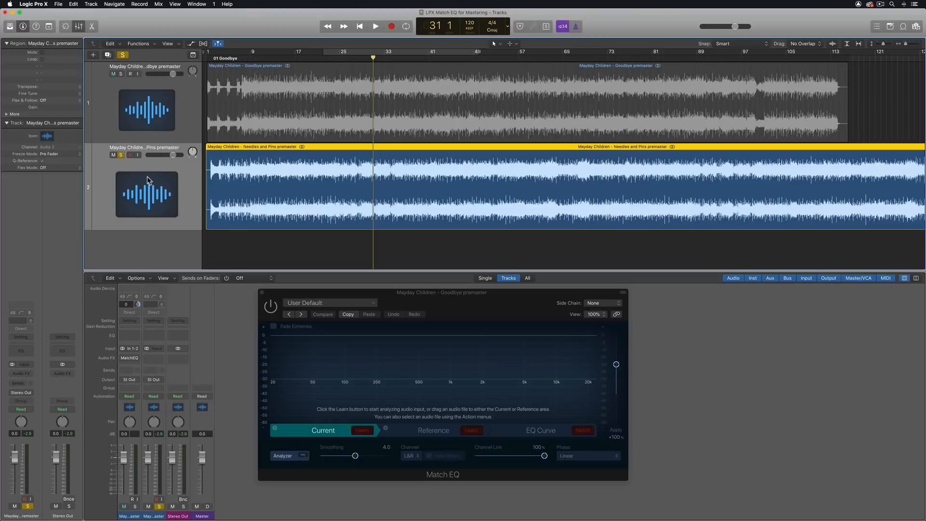
click(113, 74)
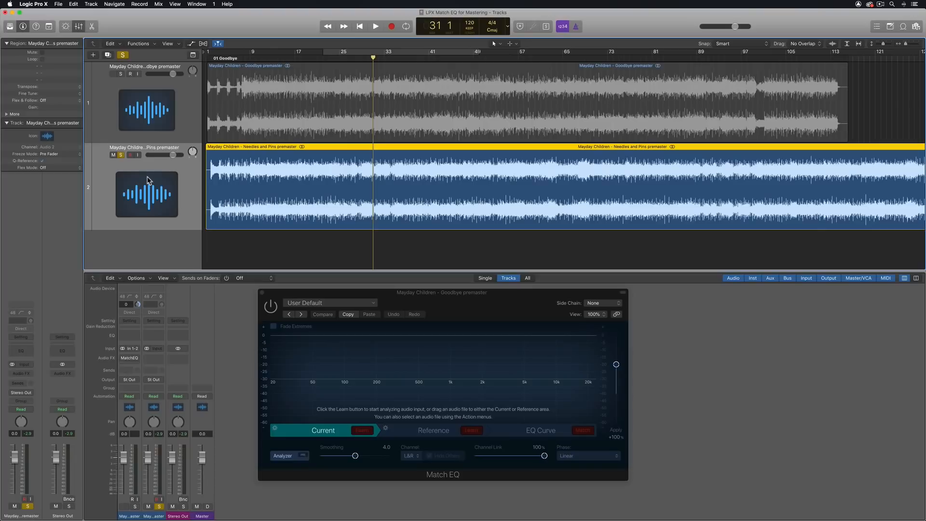
click(113, 74)
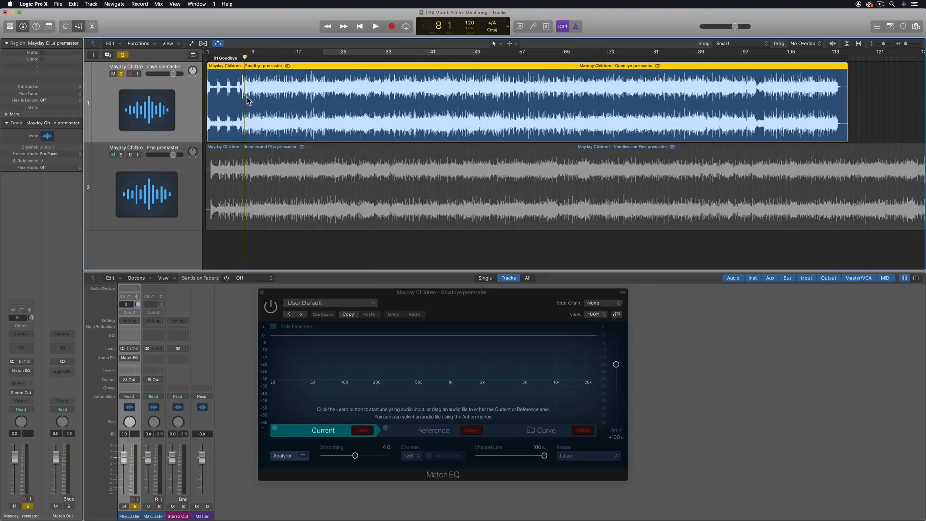
Turn off Solo on the Goodbye track so both premaster songs play together
click(113, 155)
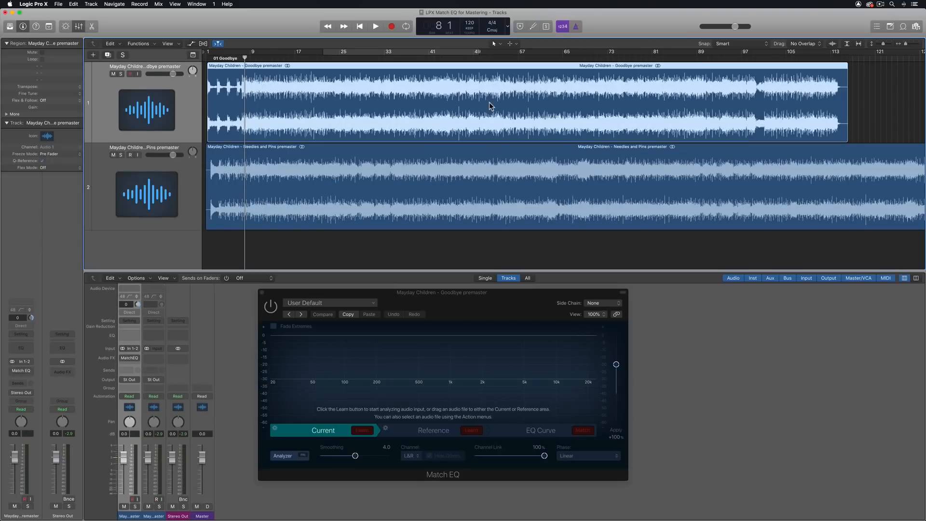
mouse_move(308, 106)
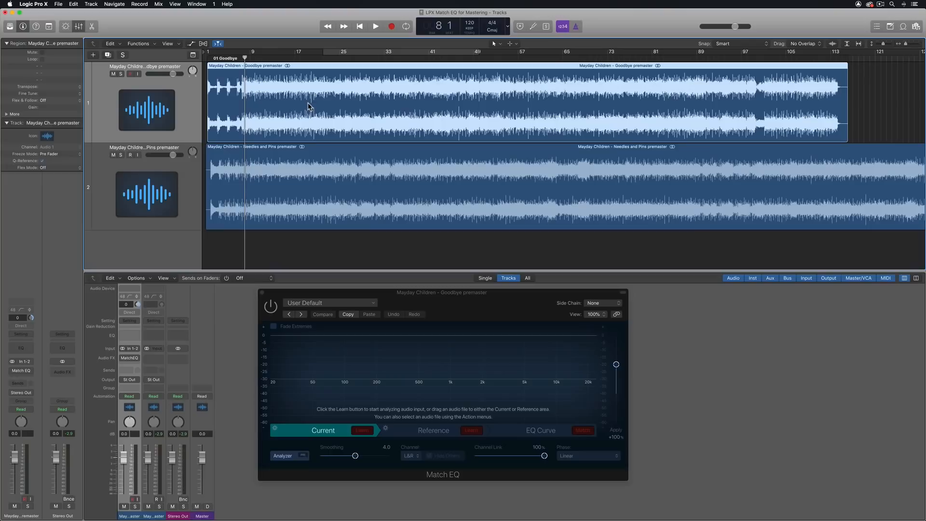
mouse_move(261, 180)
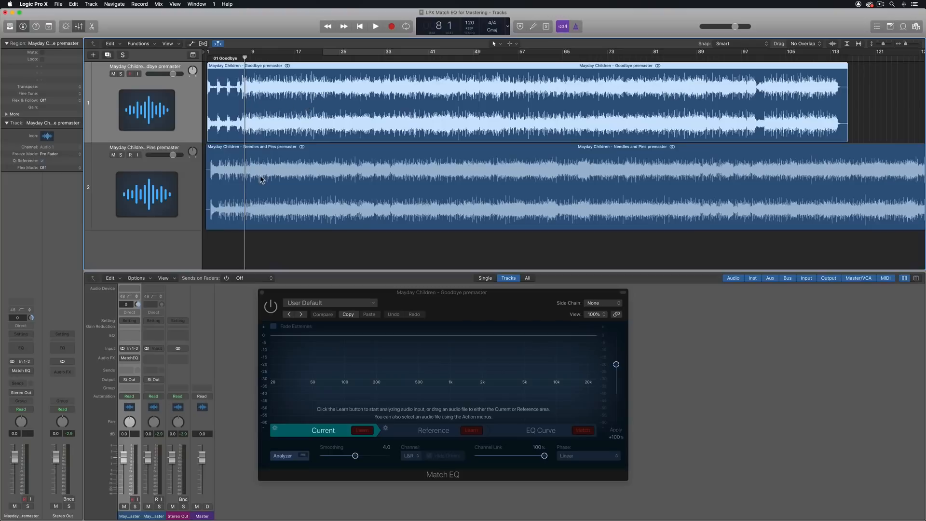
mouse_move(383, 213)
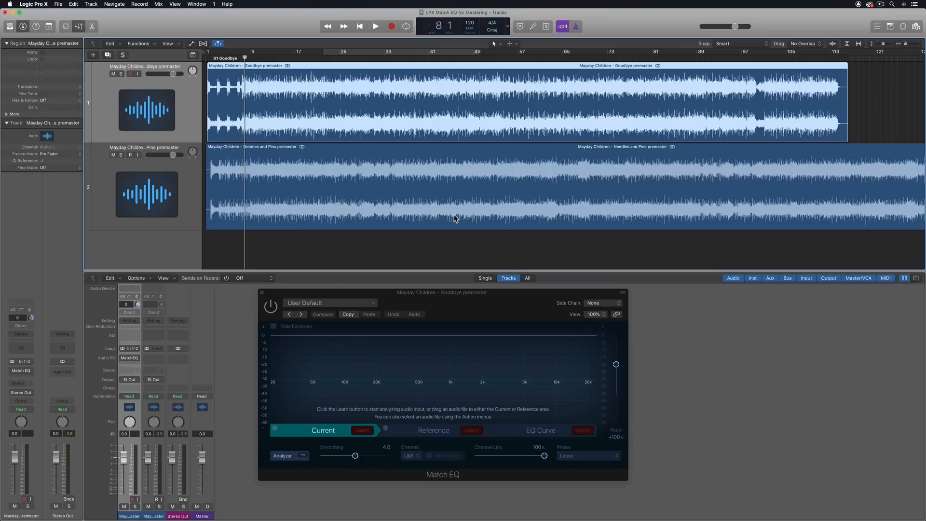
mouse_move(365, 378)
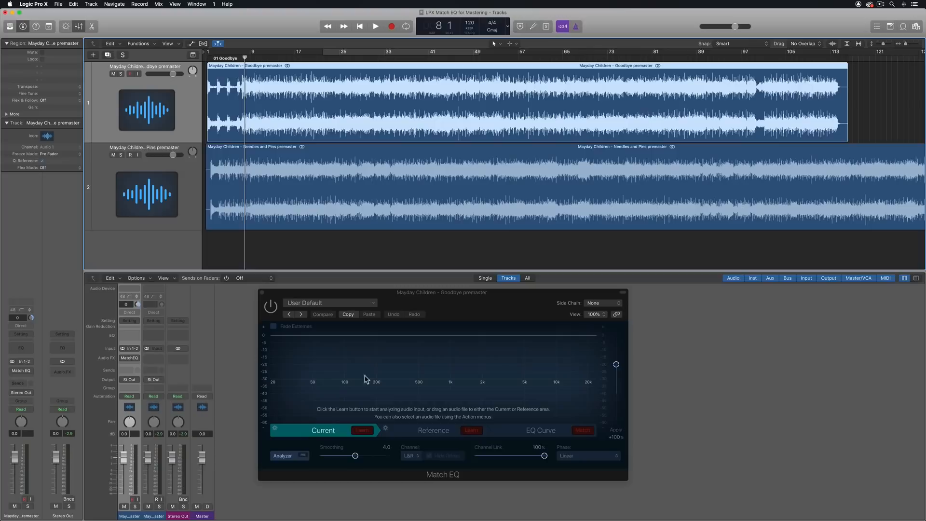
mouse_move(459, 421)
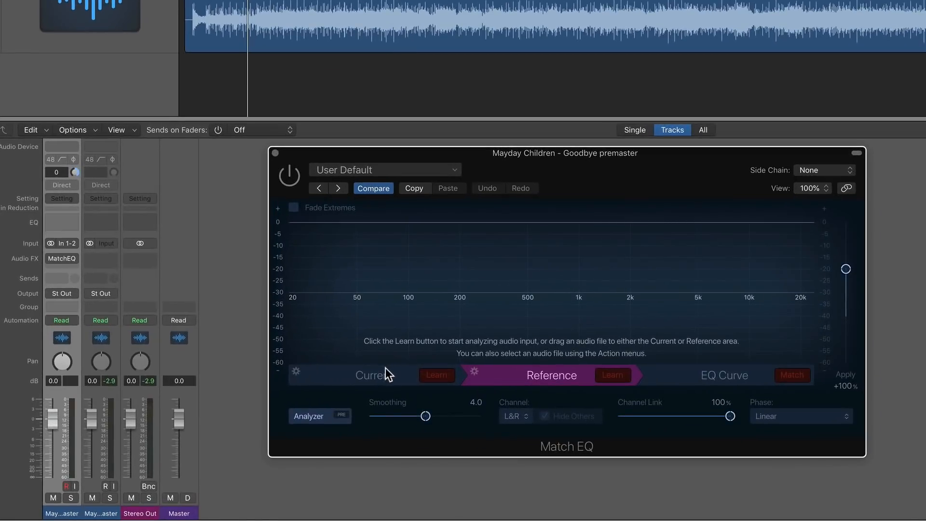
Close Match EQ, move it to the Needles and Pins Audio FX slot, and reopen it
click(373, 375)
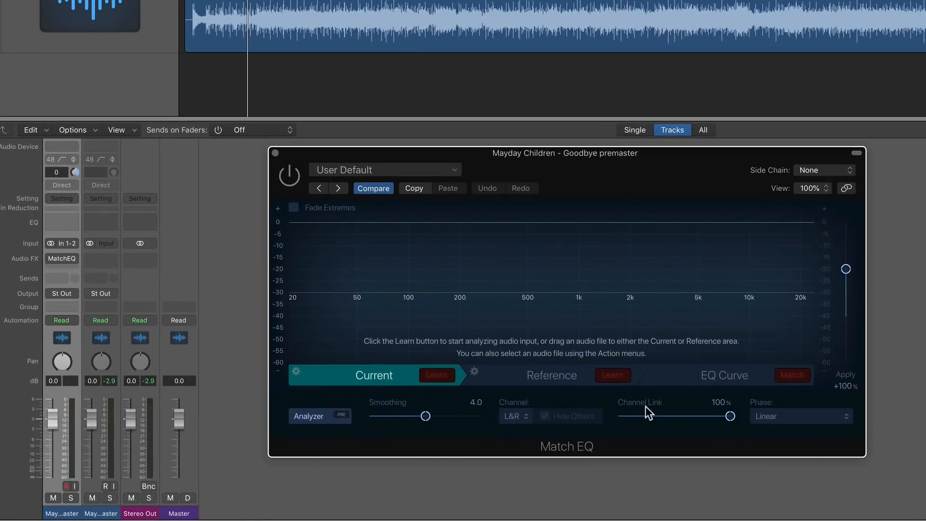
mouse_move(47, 282)
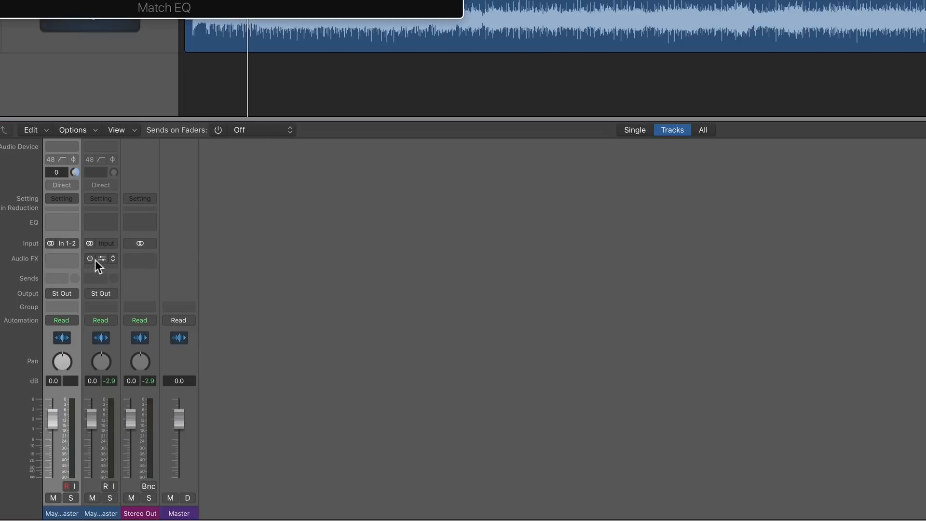
click(100, 258)
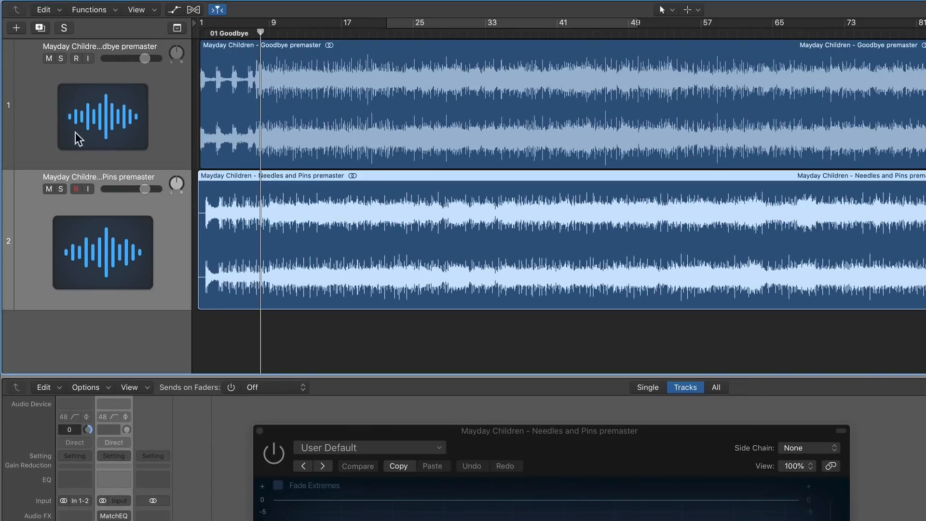
click(48, 58)
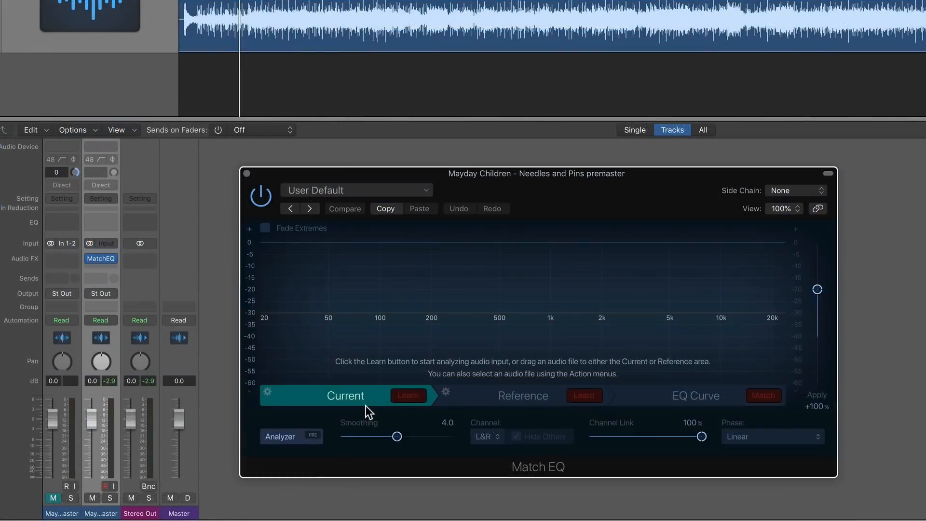
mouse_move(378, 407)
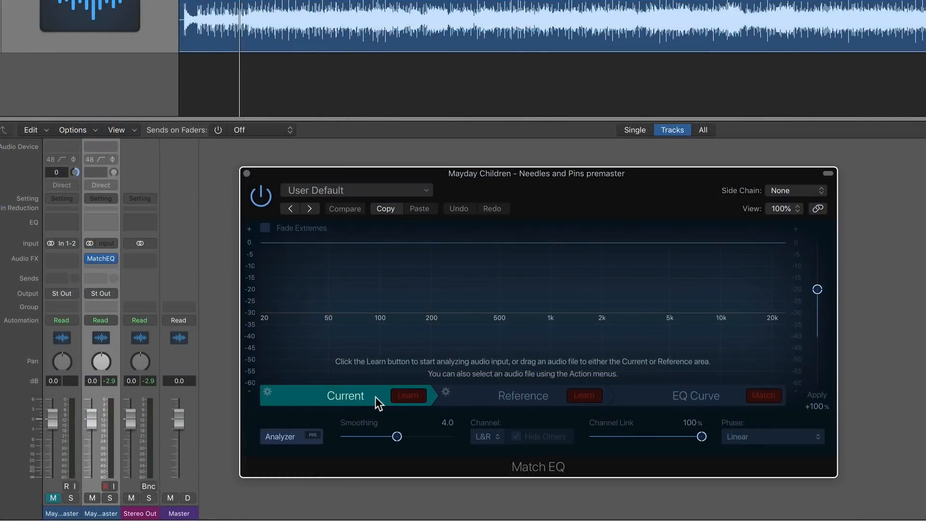
click(344, 208)
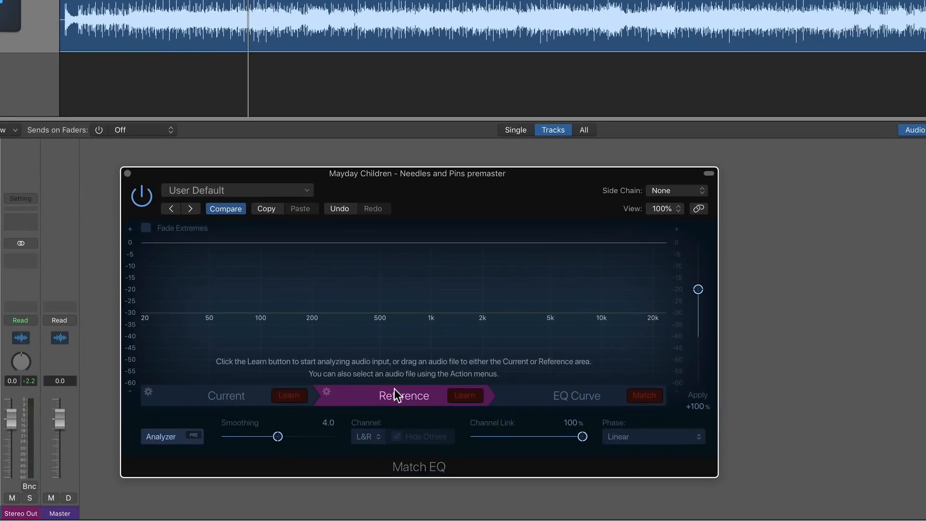
mouse_move(599, 186)
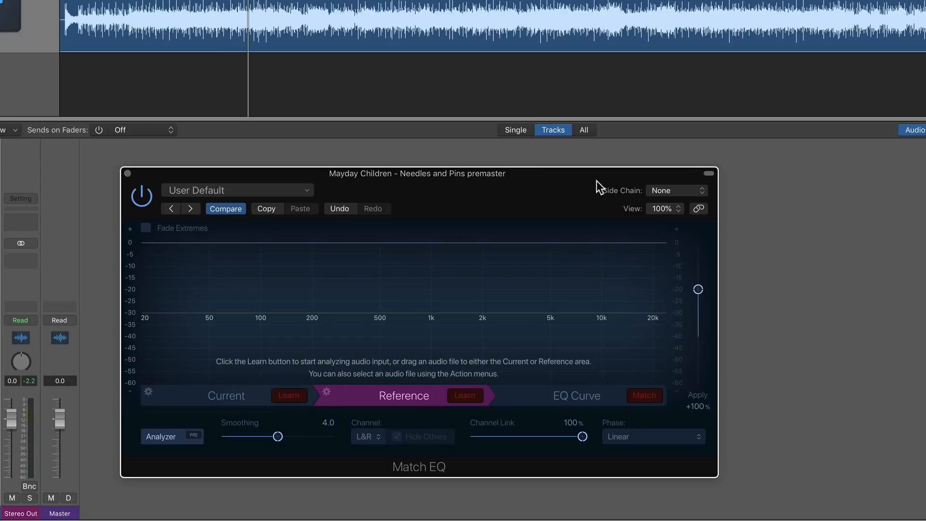
Open the Side Chain source menu in the Needles and Pins Match EQ
click(675, 190)
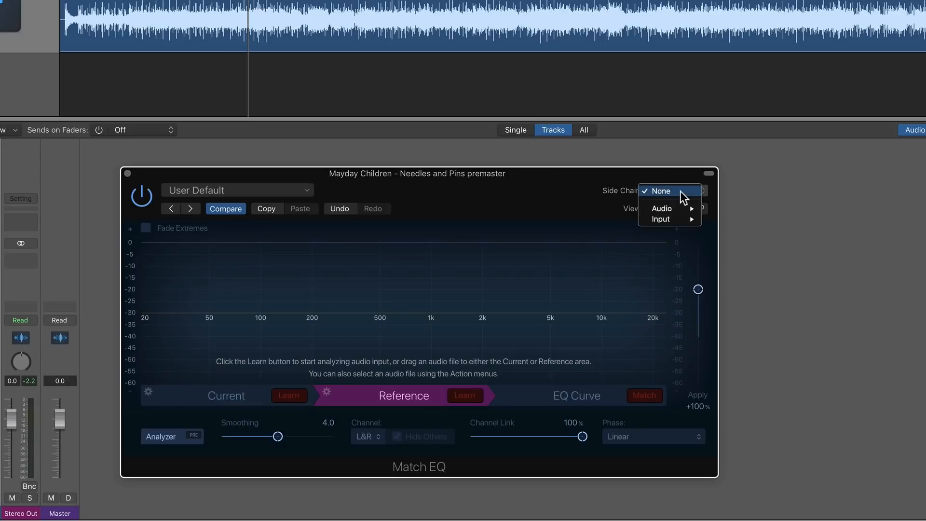
mouse_move(662, 208)
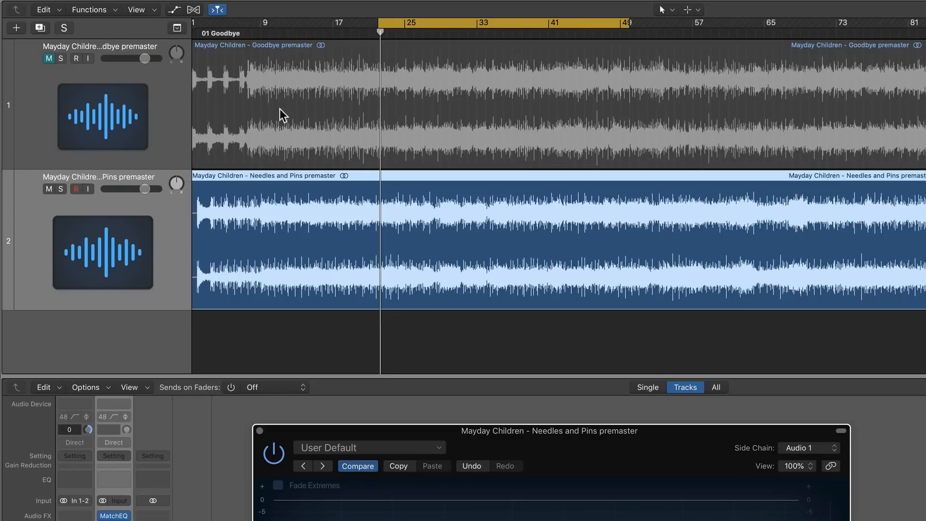
mouse_move(546, 347)
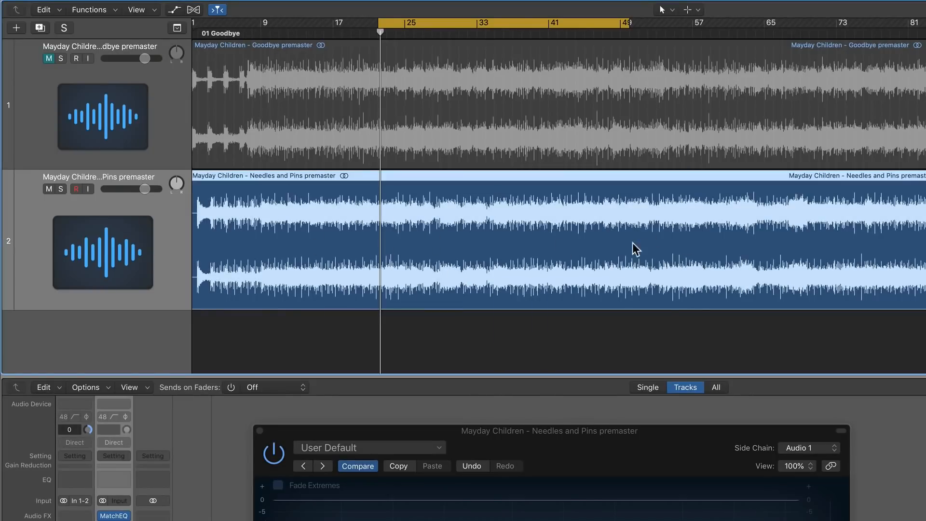
mouse_move(544, 255)
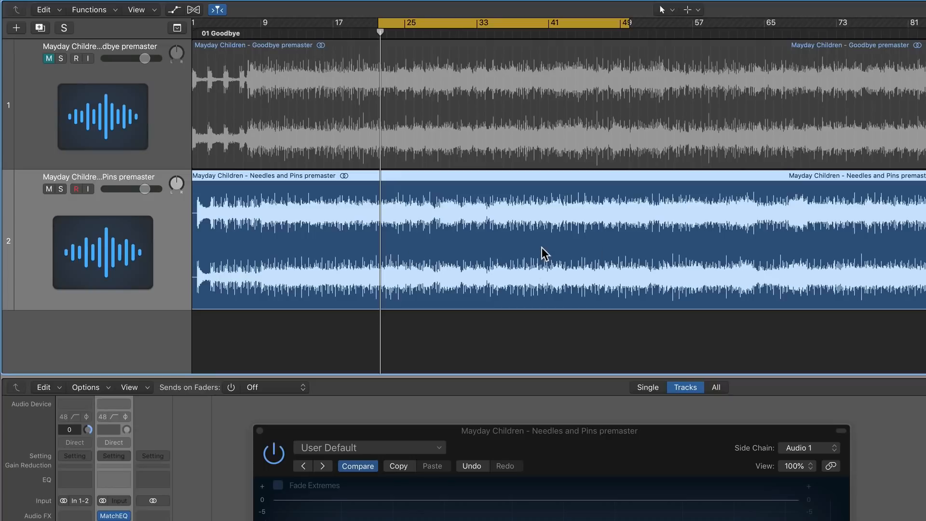
Focus the Match EQ window with Audio 1 (Goodbye premaster) feeding its side chain
click(404, 229)
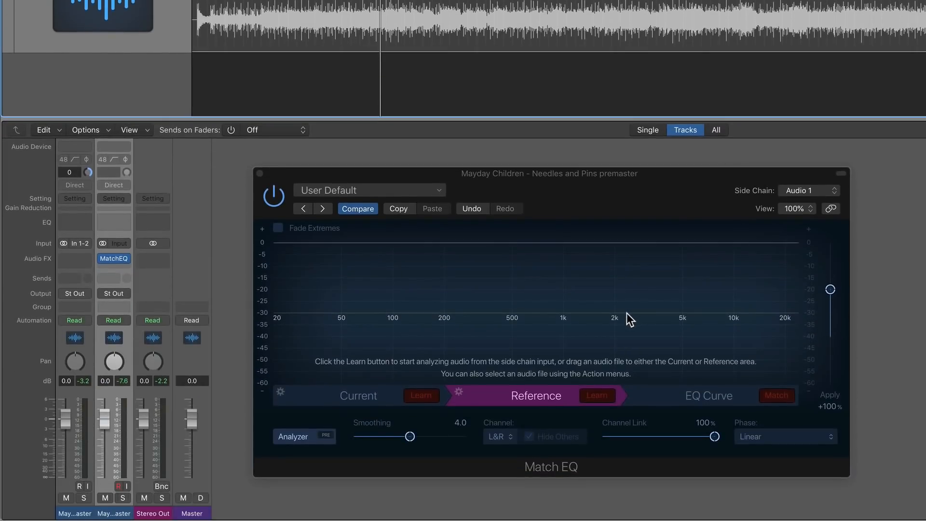
mouse_move(550, 268)
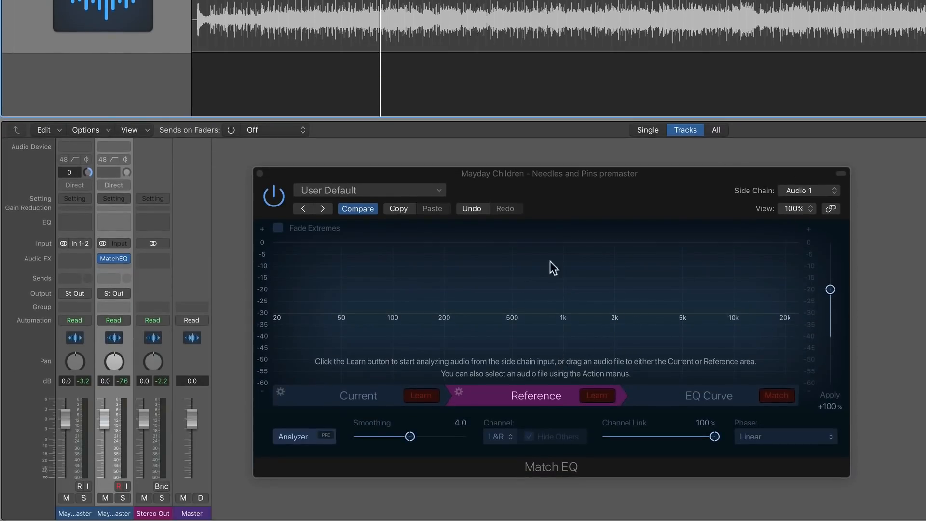
mouse_move(571, 386)
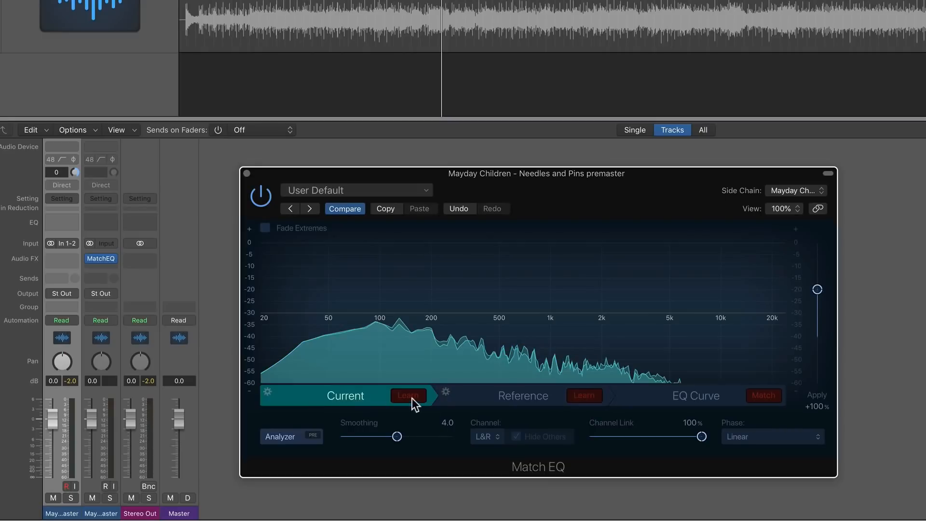
Compare the learned Reference and Current spectra in Match EQ
click(522, 396)
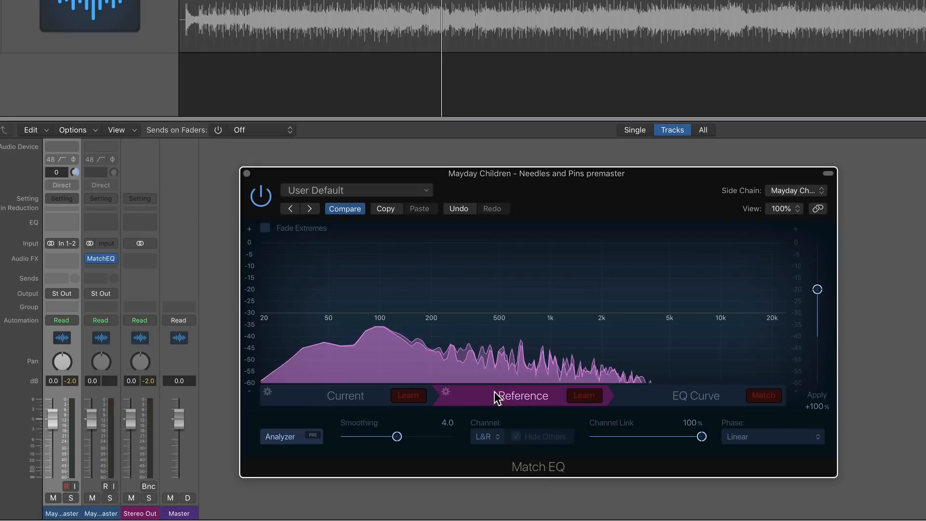
click(345, 395)
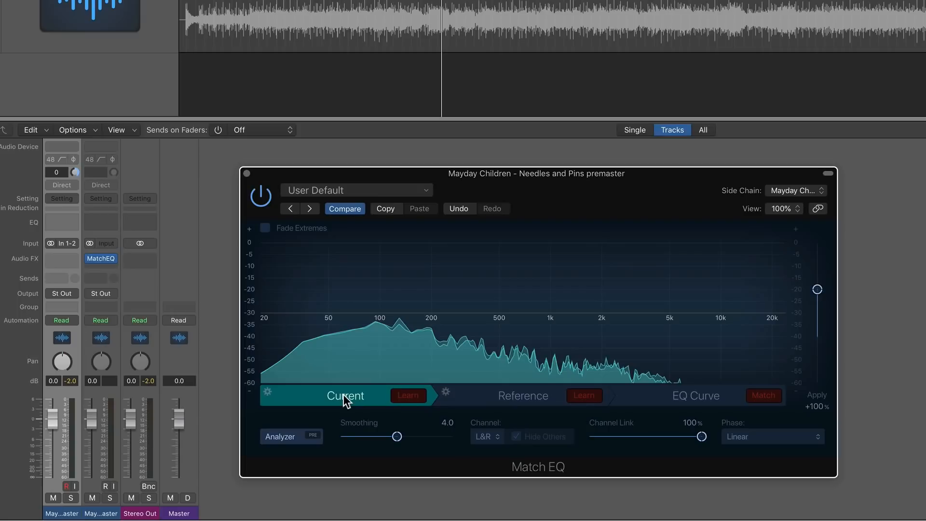
click(521, 395)
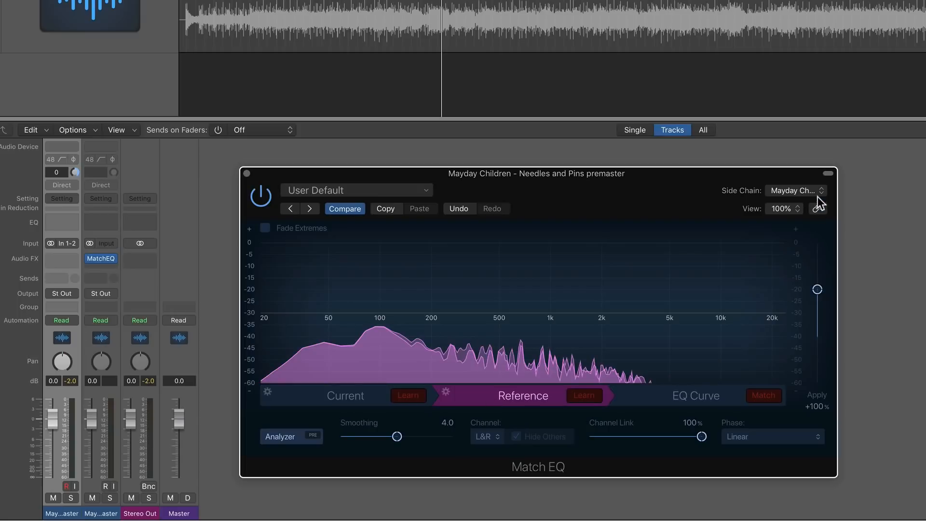
Set the Match EQ side chain source to None and select the Needles and Pins region
click(794, 190)
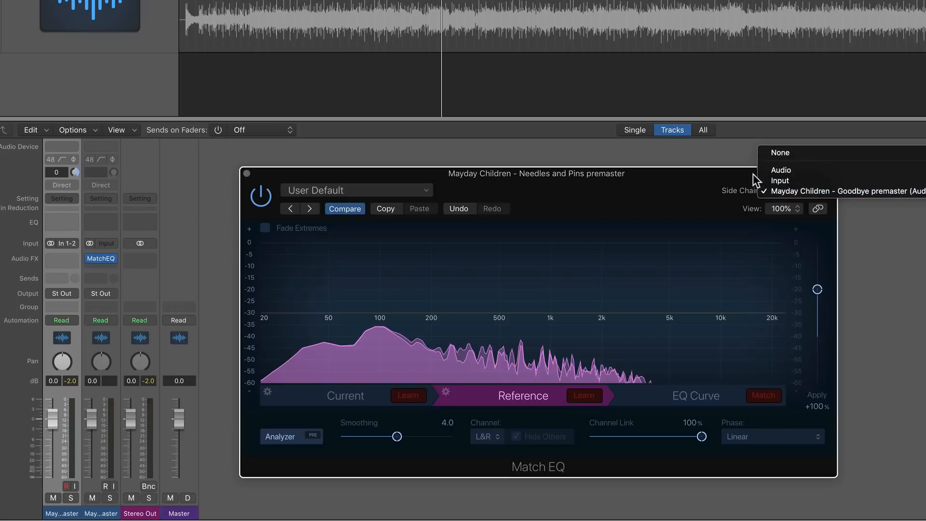
click(780, 153)
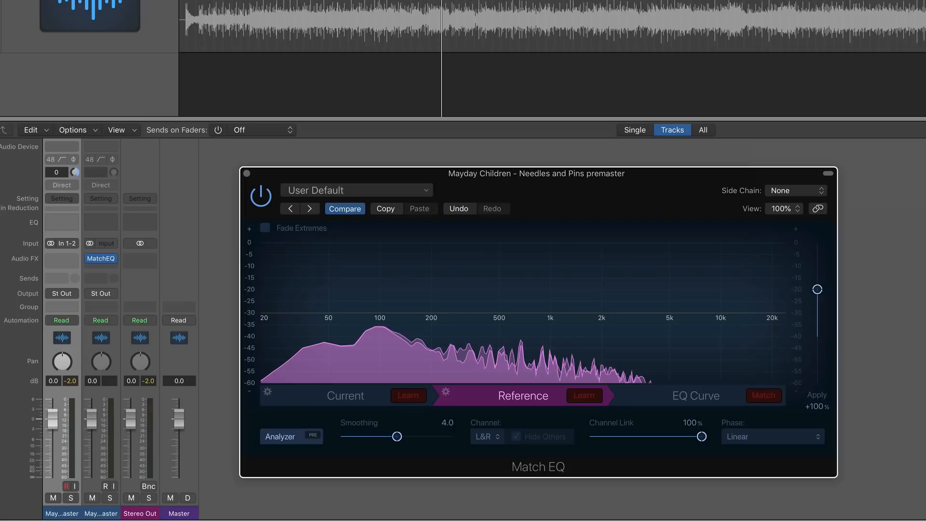
click(53, 497)
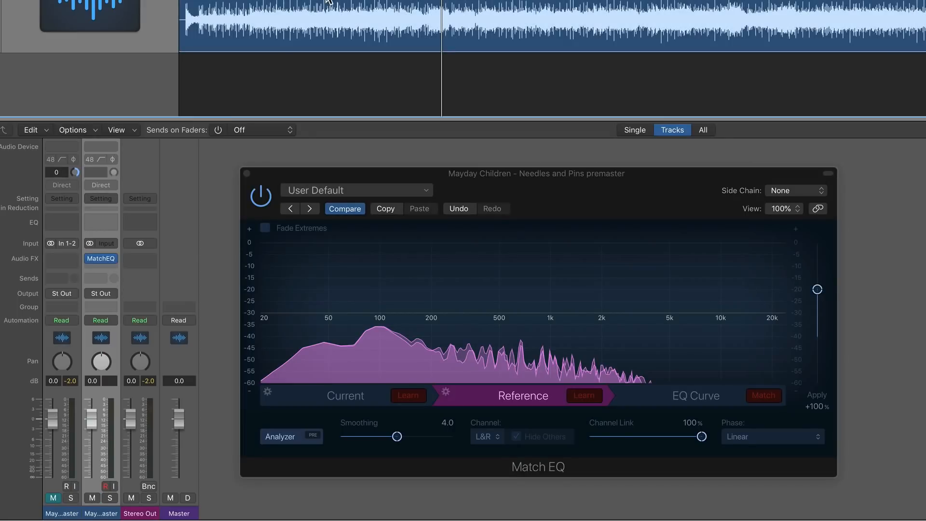
mouse_move(458, 4)
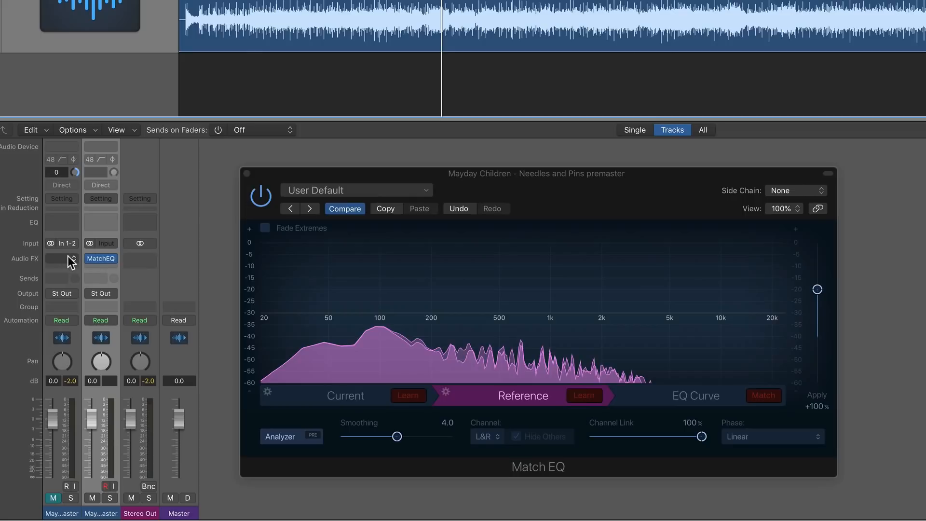
mouse_move(79, 263)
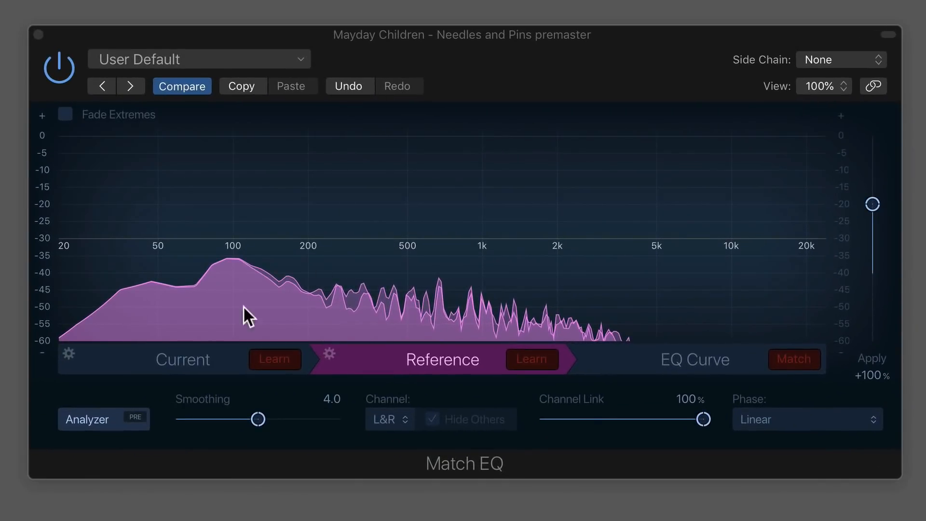
View the Current and Reference spectra, then generate the matching EQ curve with Match
click(182, 358)
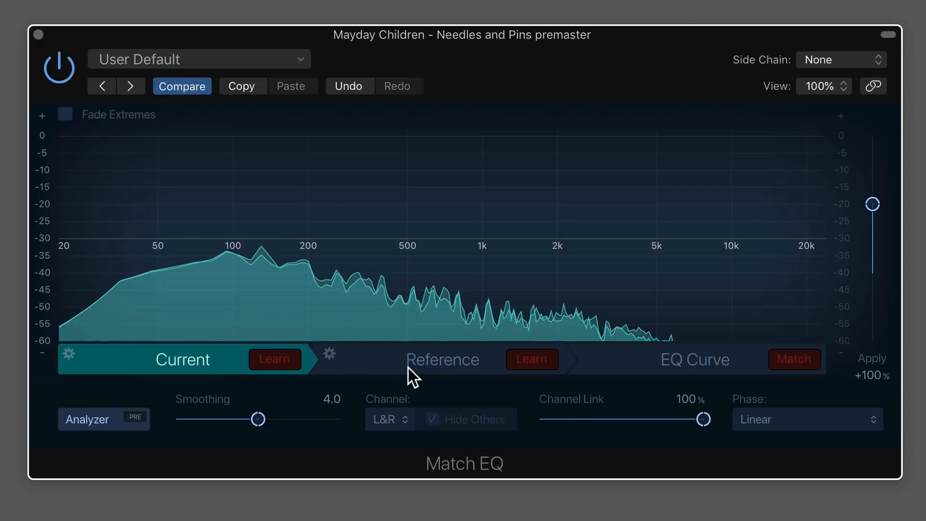
click(442, 359)
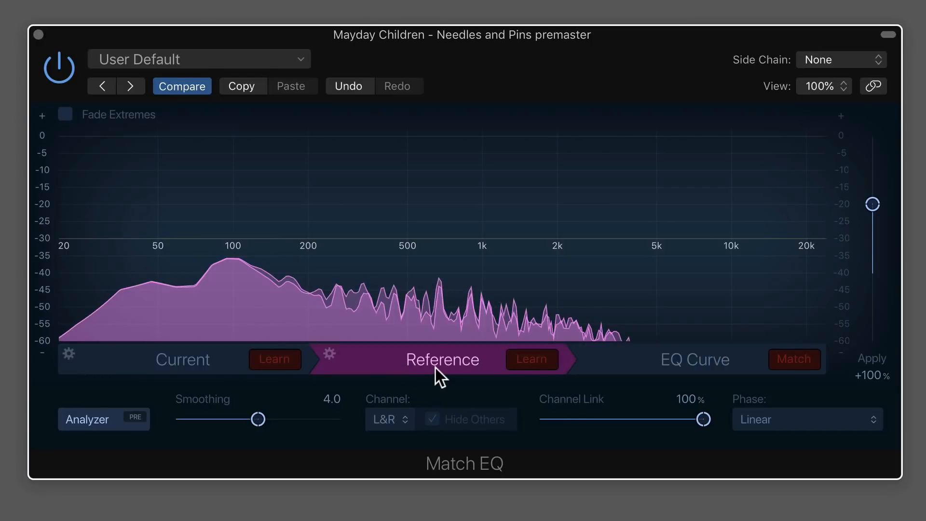
click(695, 359)
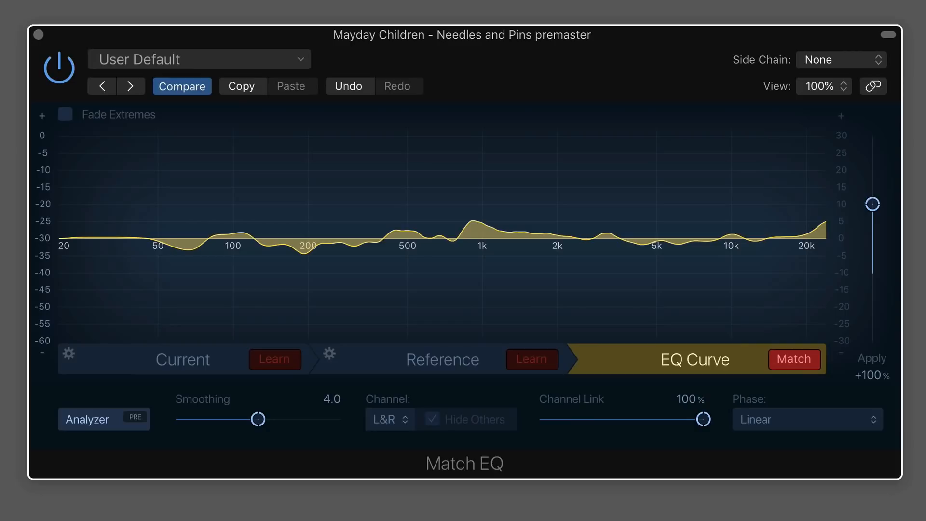
mouse_move(862, 375)
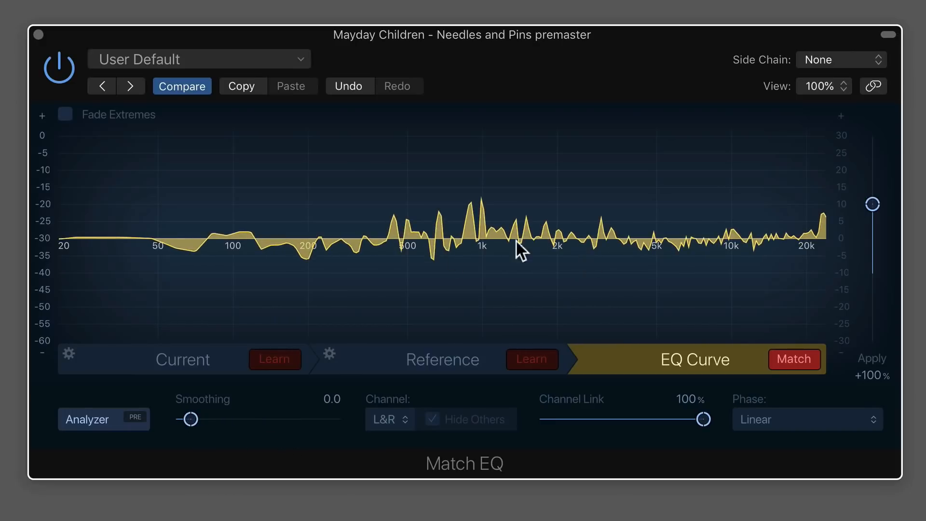
mouse_move(487, 242)
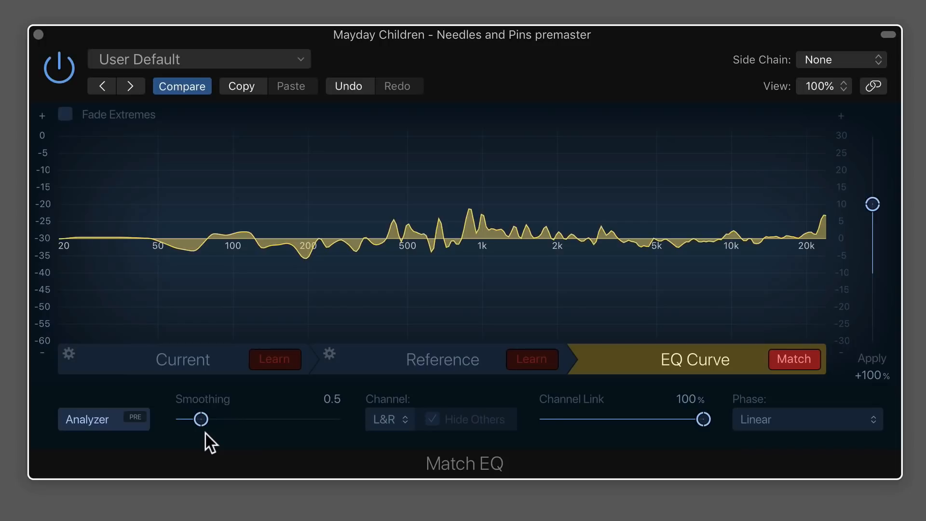
mouse_move(706, 430)
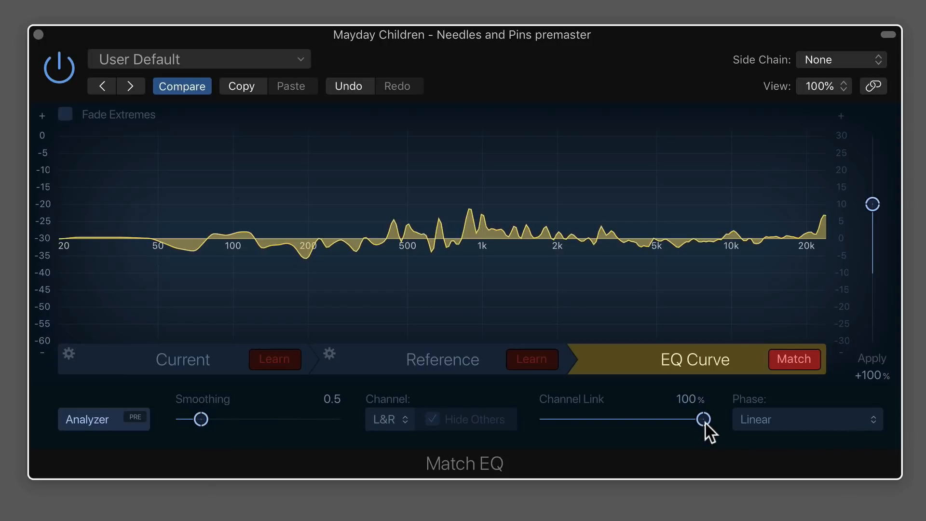
mouse_move(771, 440)
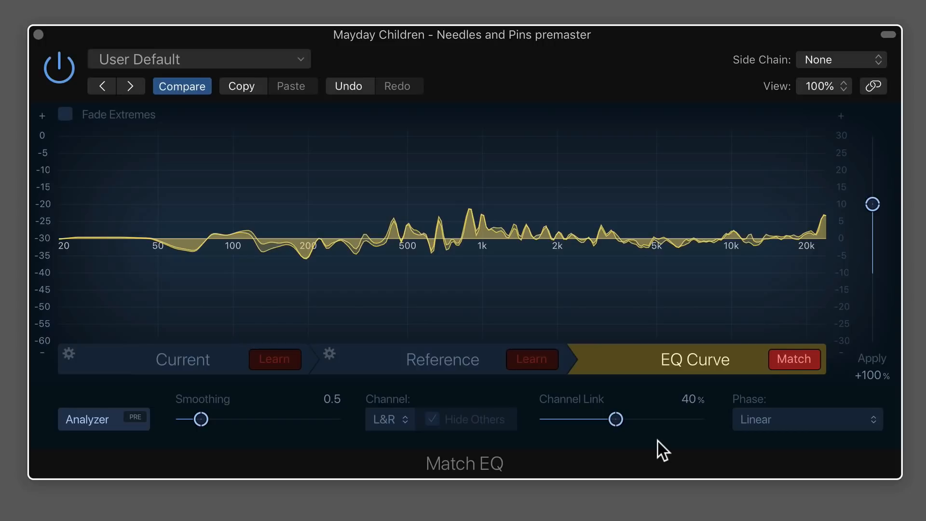
click(808, 419)
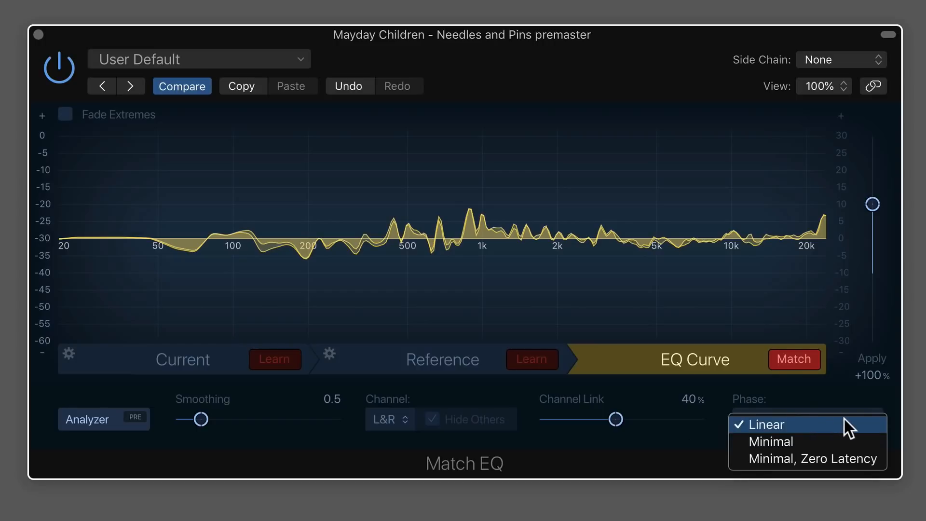
mouse_move(858, 431)
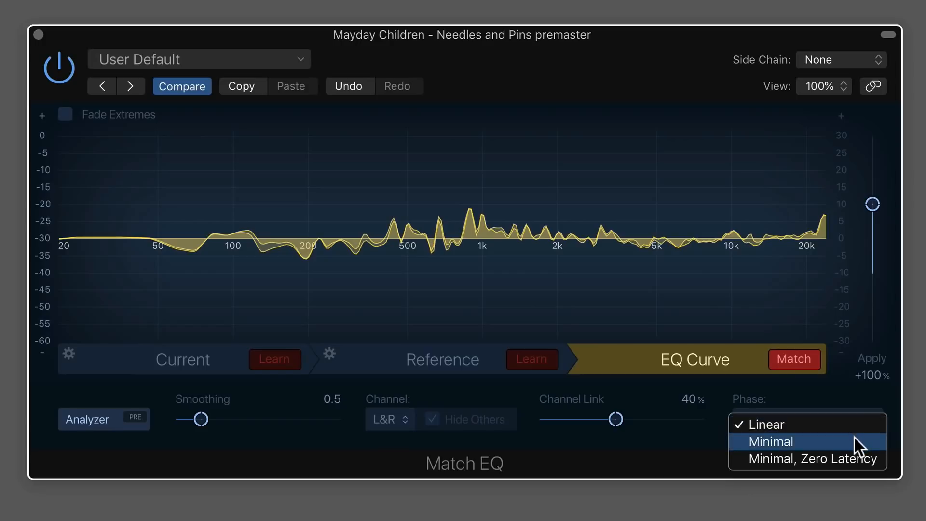
mouse_move(853, 450)
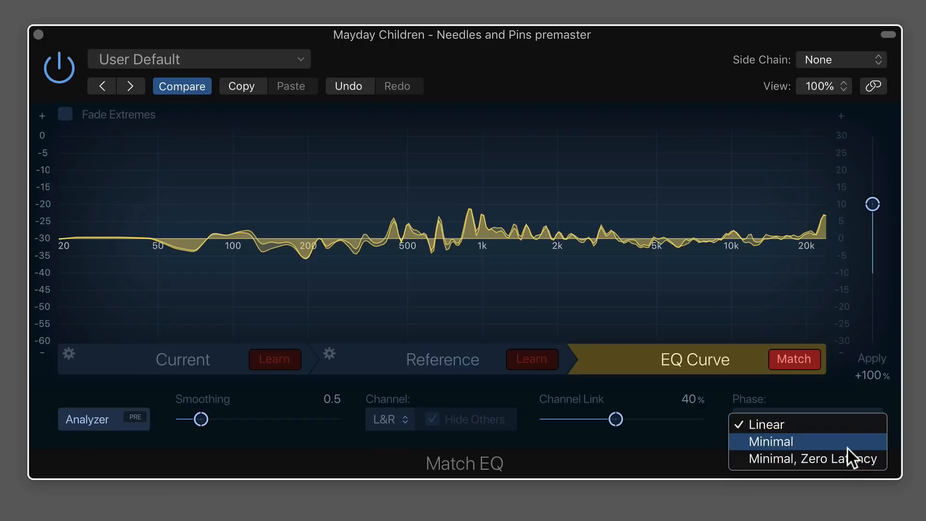
mouse_move(844, 454)
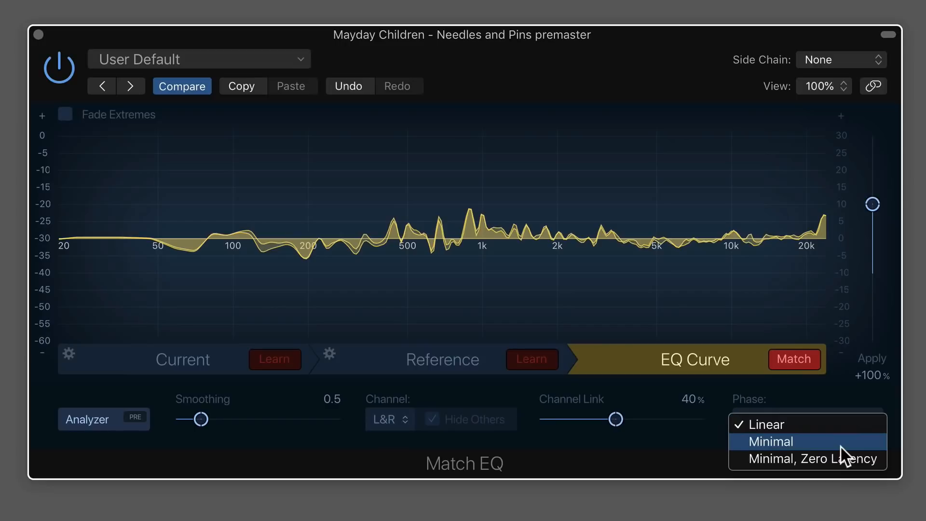
mouse_move(626, 289)
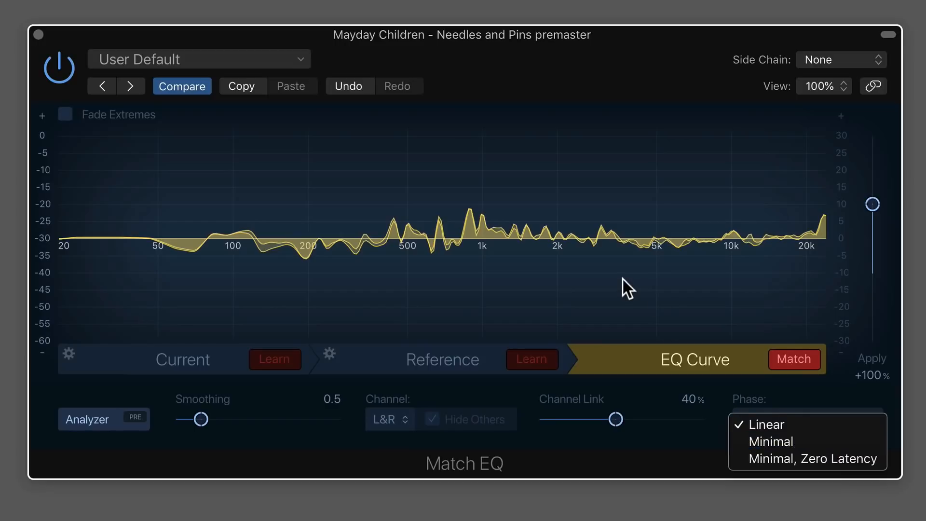
click(767, 424)
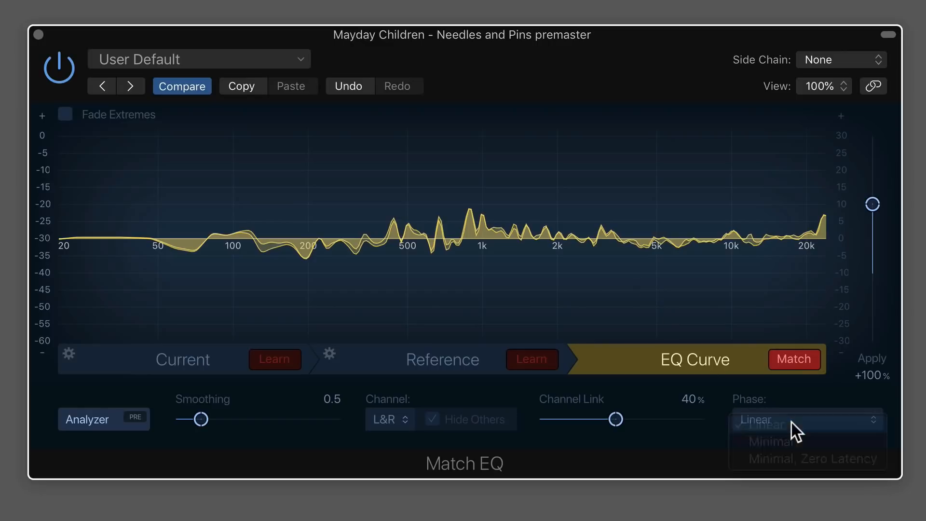
click(762, 423)
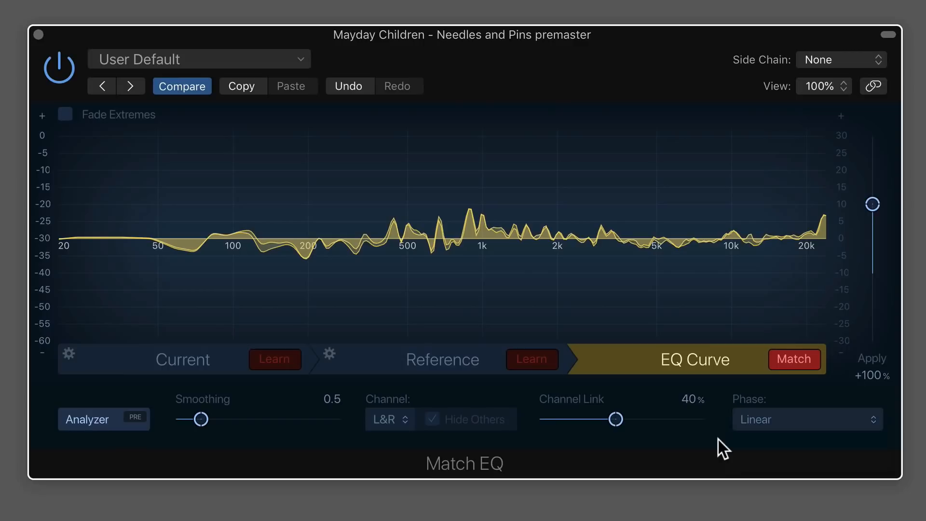
mouse_move(799, 440)
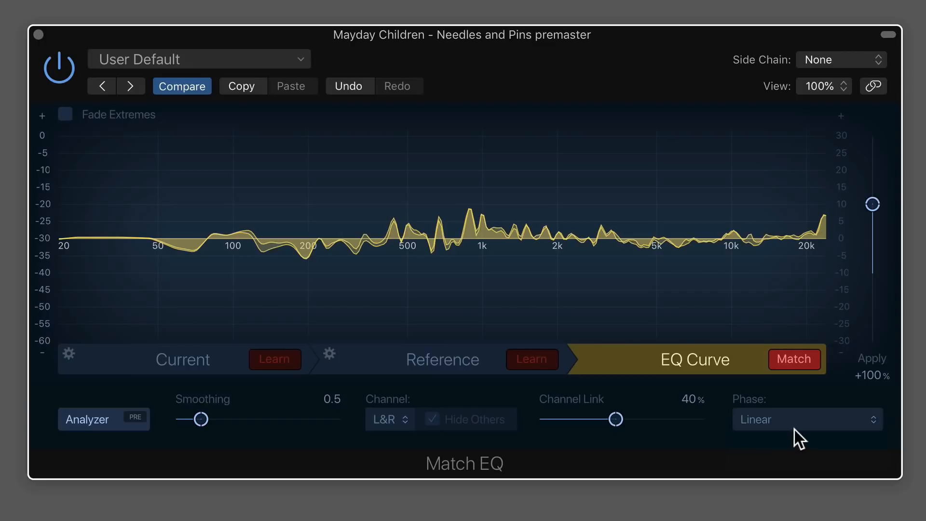
mouse_move(776, 449)
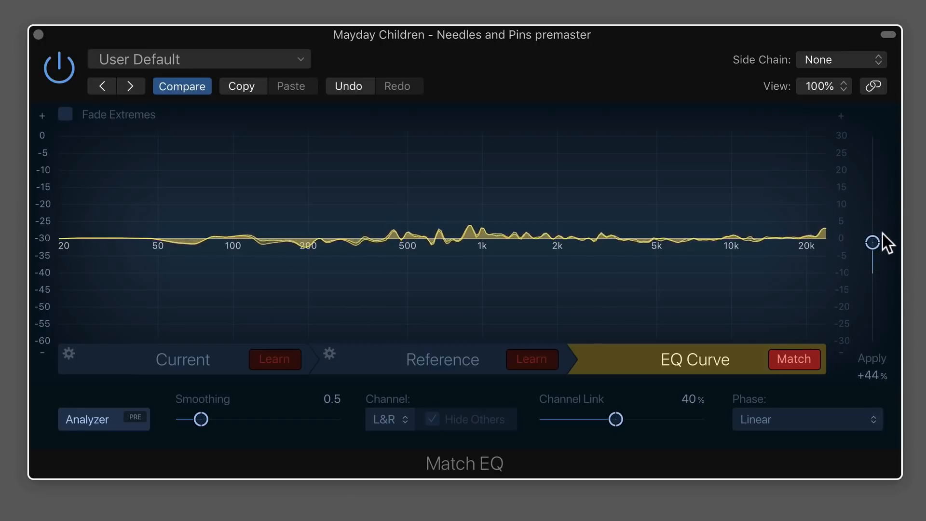
mouse_move(891, 257)
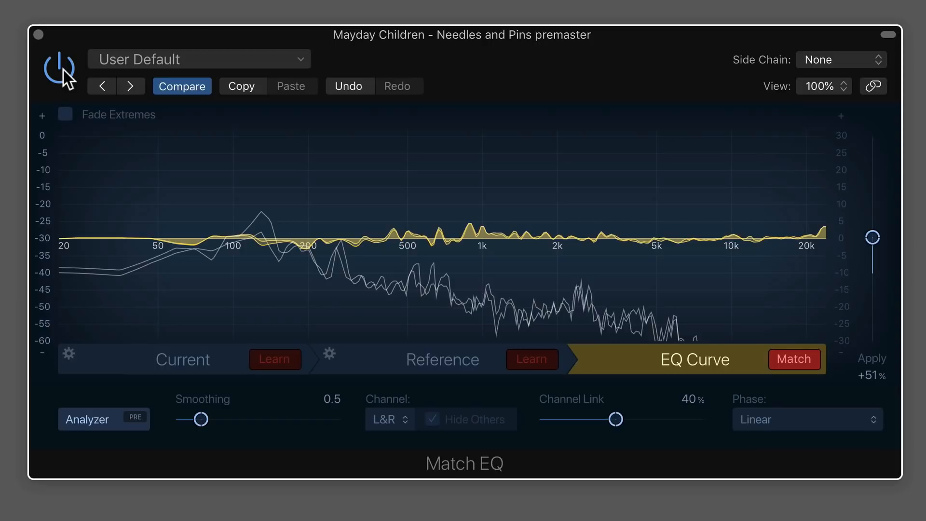
mouse_move(400, 257)
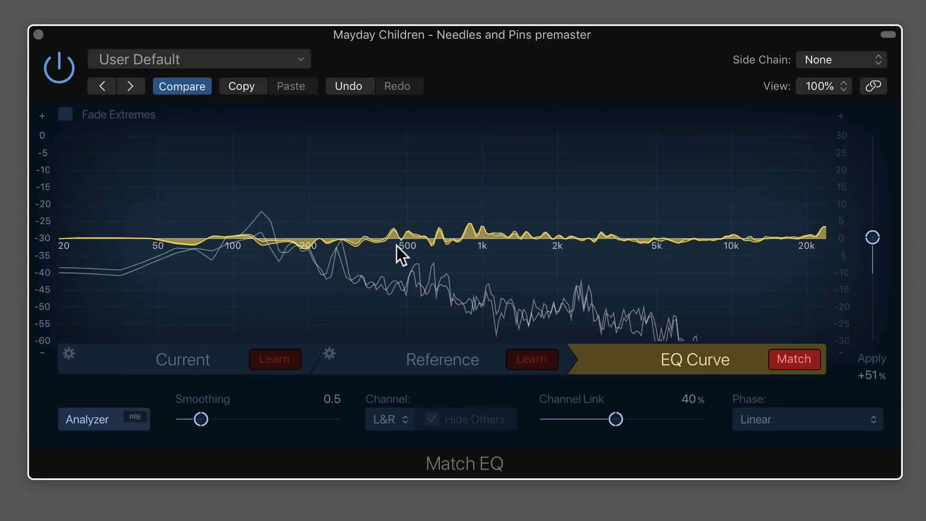
mouse_move(366, 247)
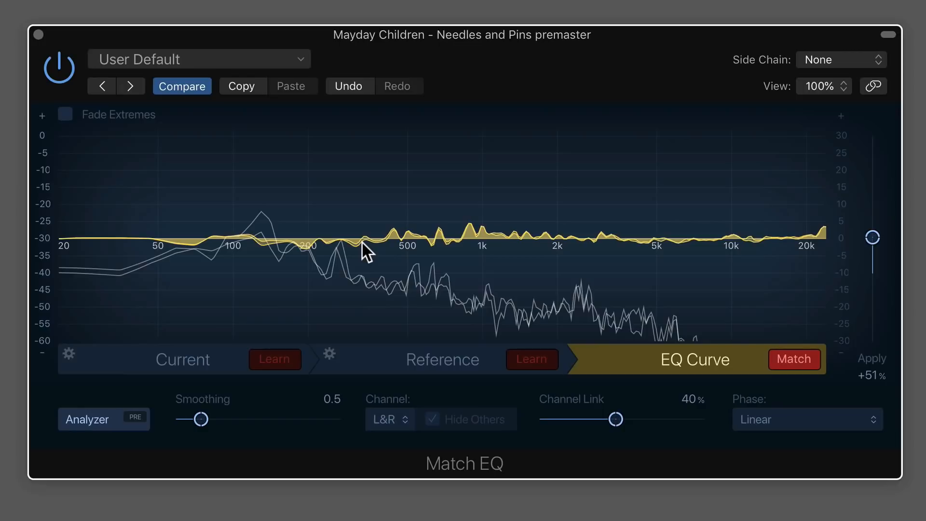
mouse_move(292, 253)
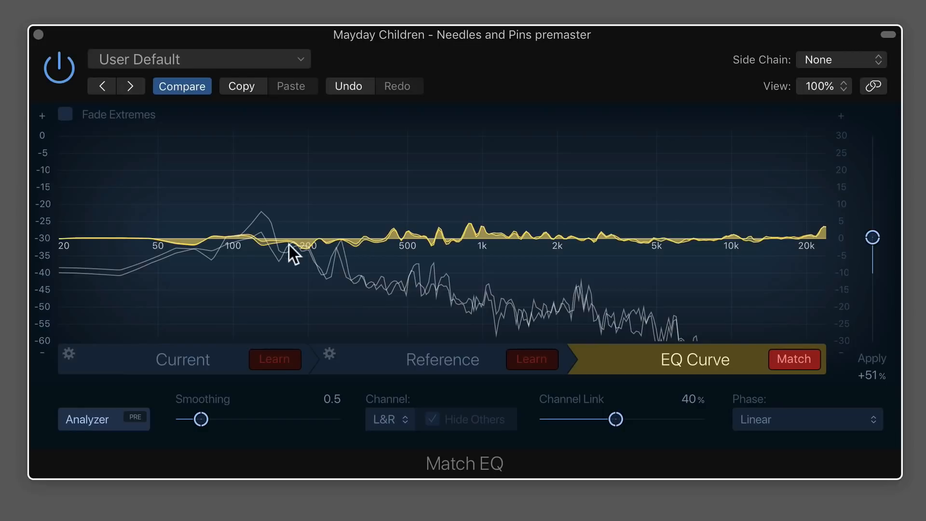
mouse_move(345, 257)
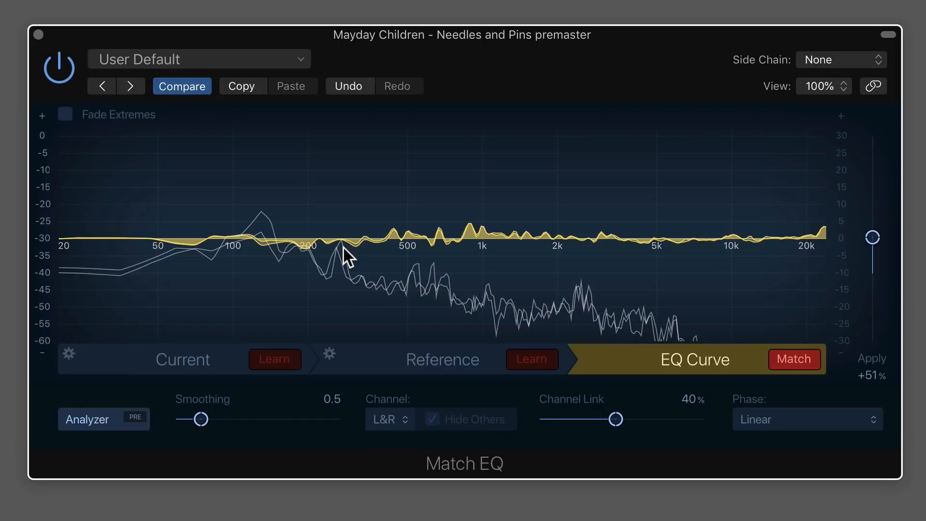
mouse_move(459, 253)
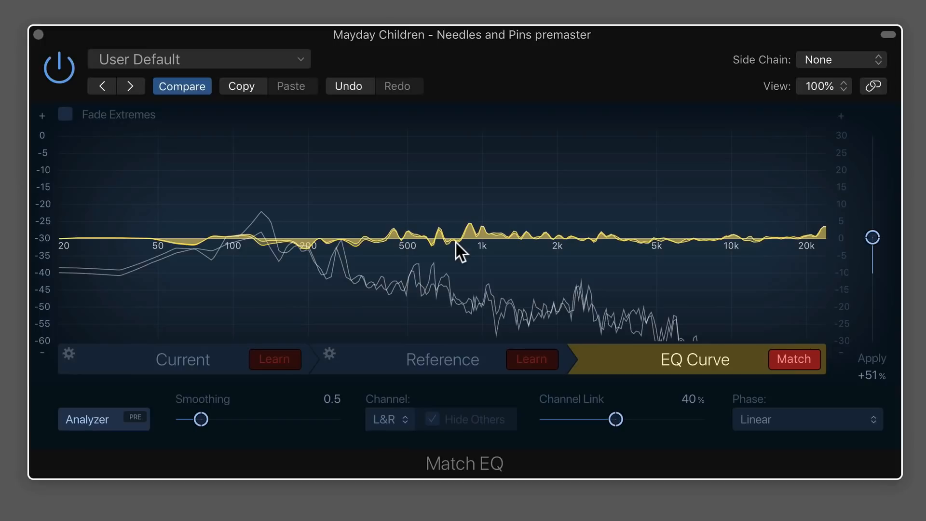
mouse_move(121, 121)
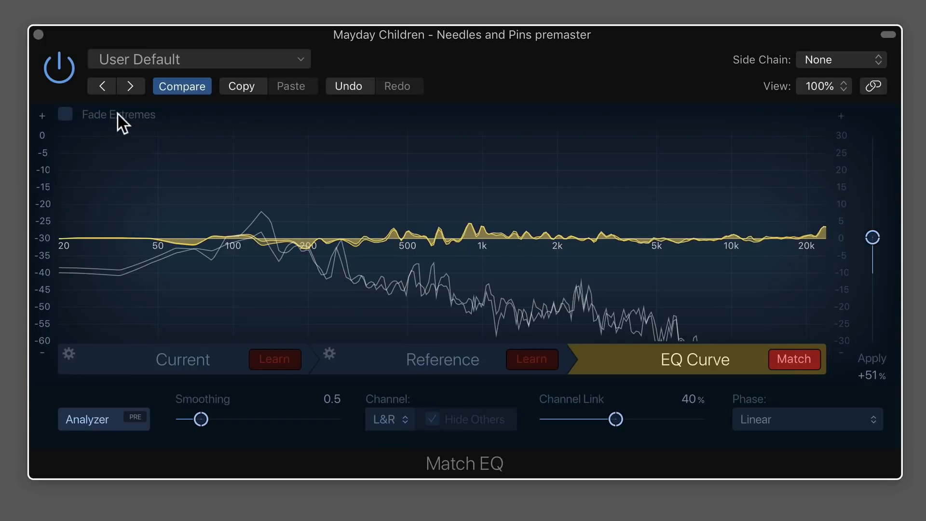
Toggle Fade Extremes on, off to compare, and back on
click(65, 114)
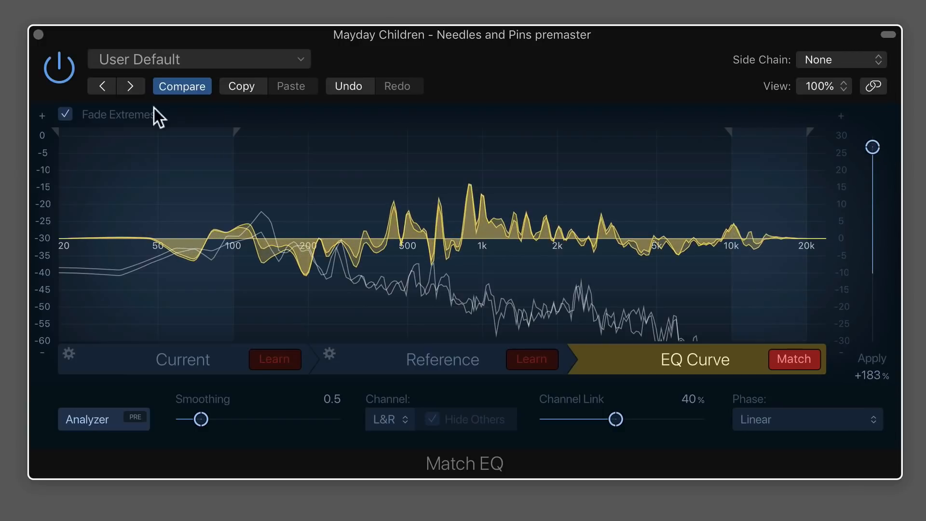
click(65, 114)
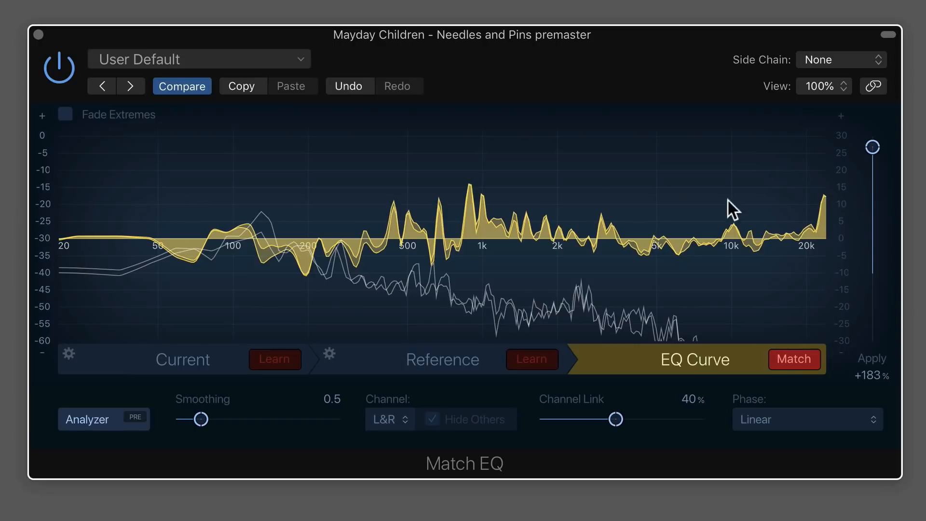
click(64, 114)
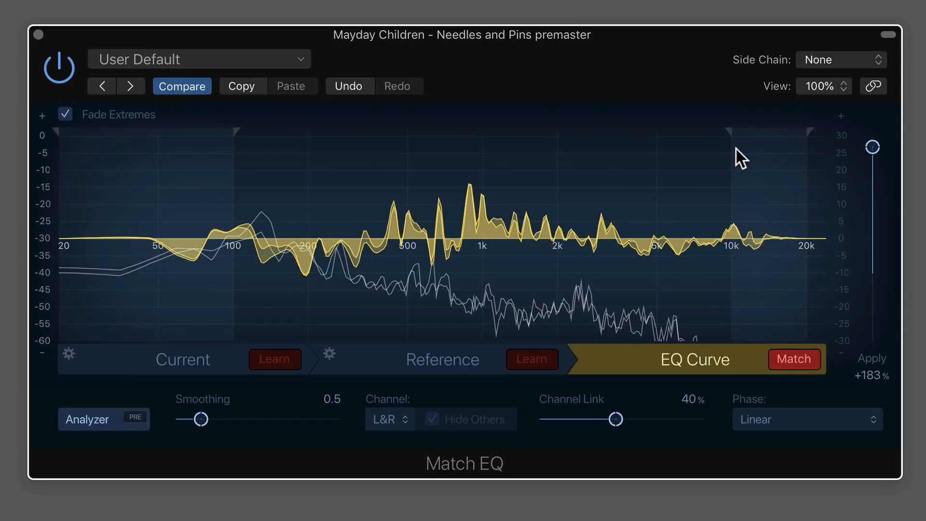
mouse_move(250, 152)
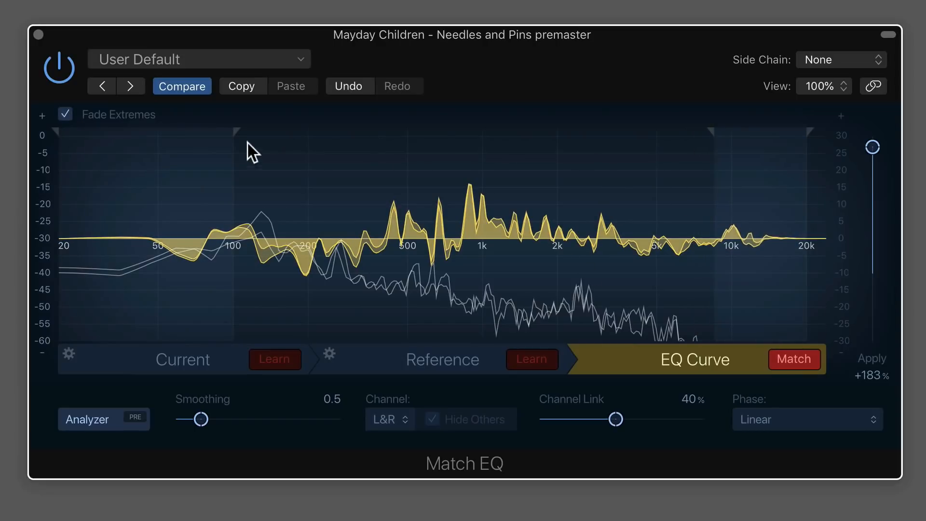
mouse_move(484, 224)
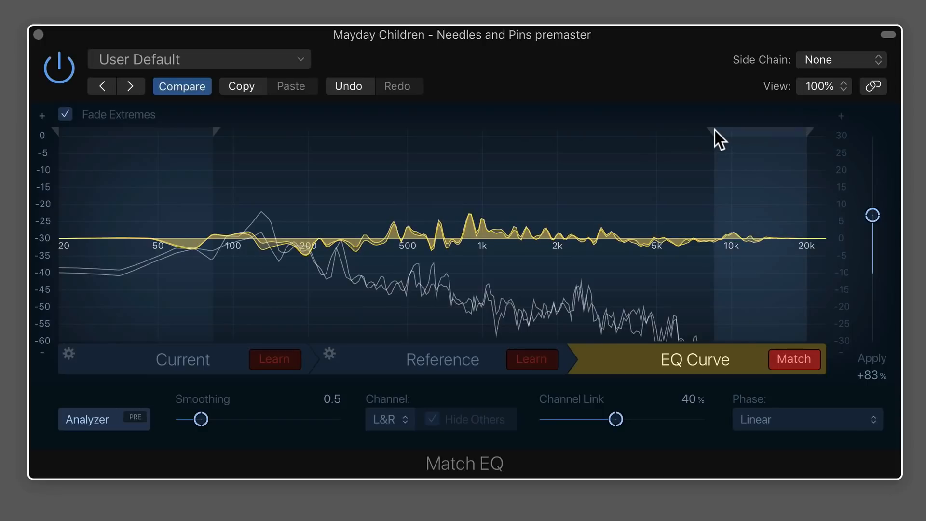
mouse_move(779, 156)
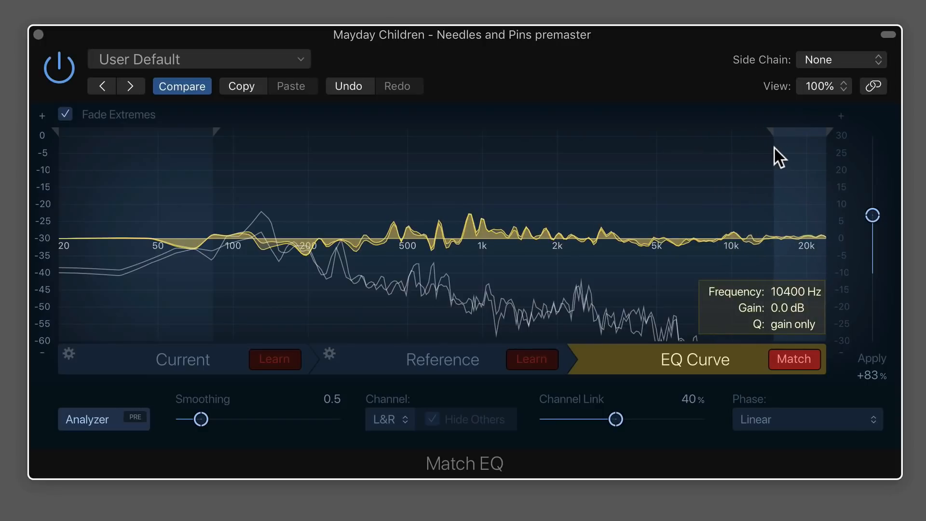
mouse_move(224, 142)
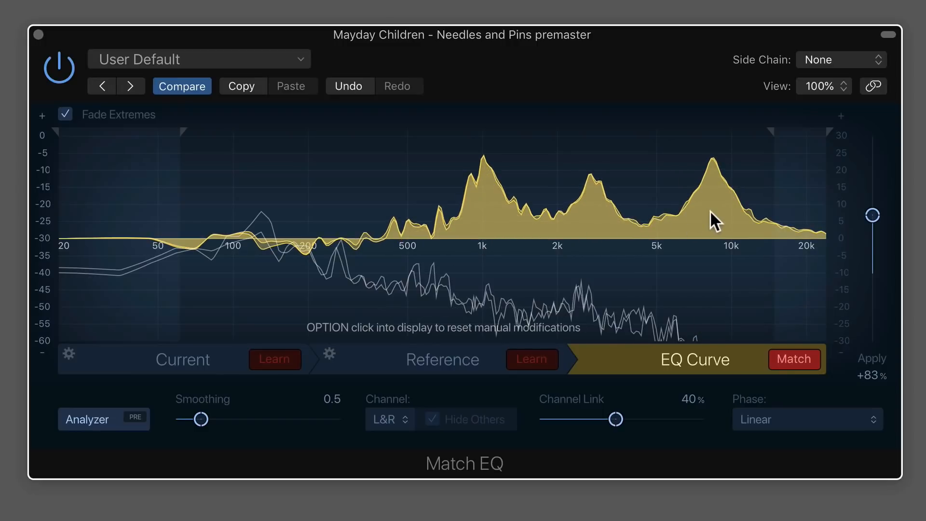
mouse_move(715, 224)
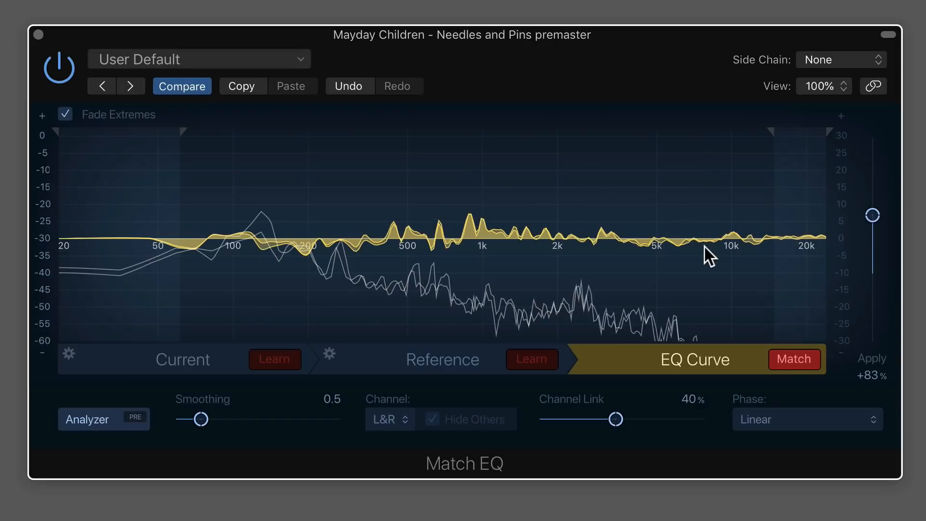
mouse_move(725, 250)
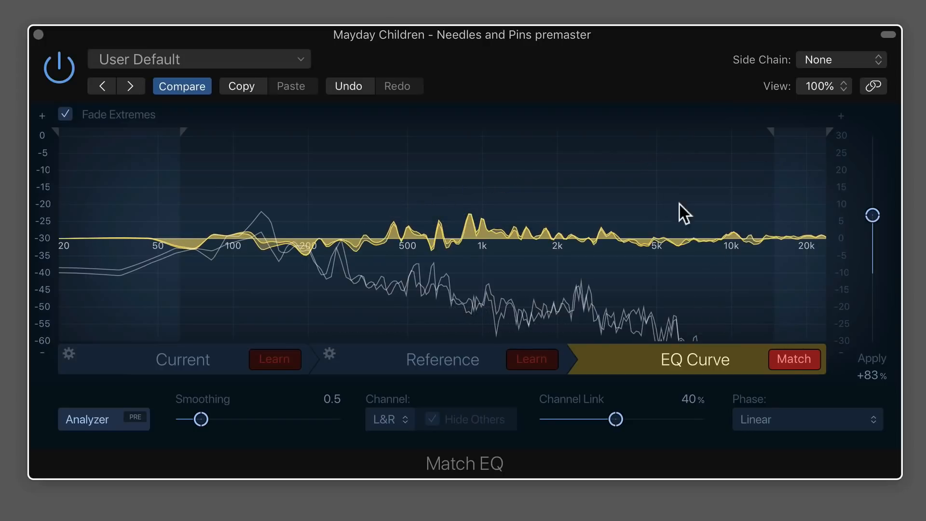
mouse_move(714, 239)
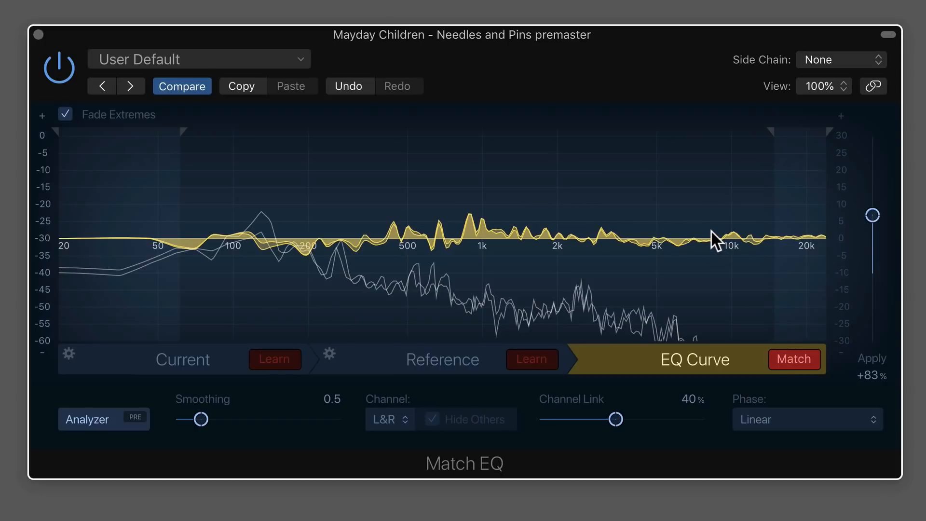
mouse_move(747, 248)
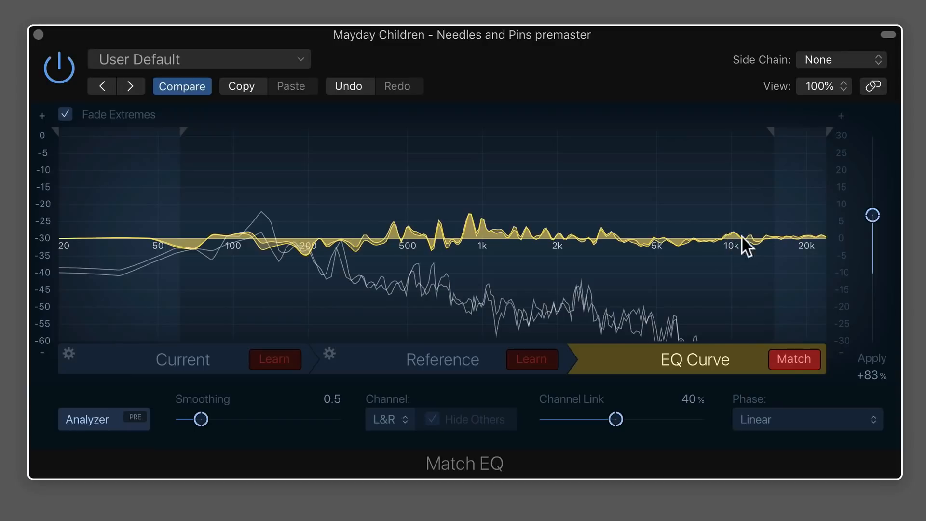
mouse_move(713, 247)
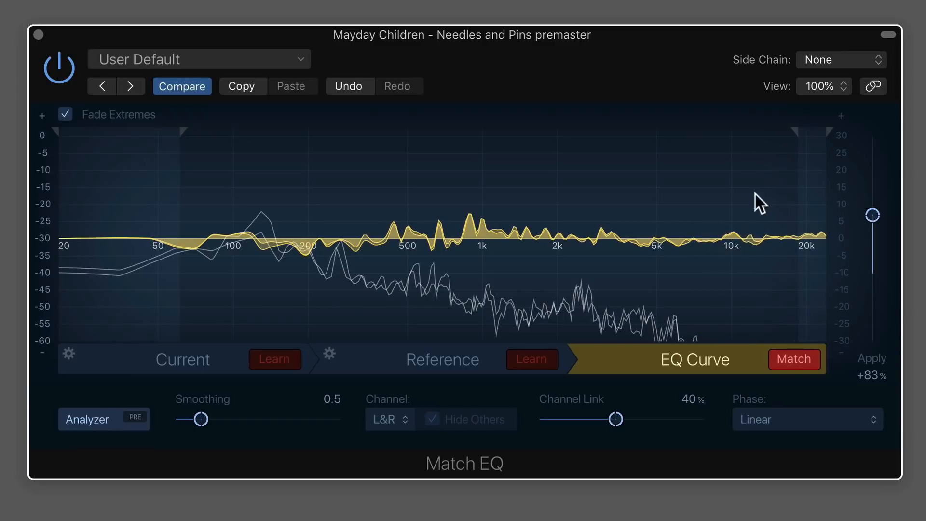
mouse_move(726, 245)
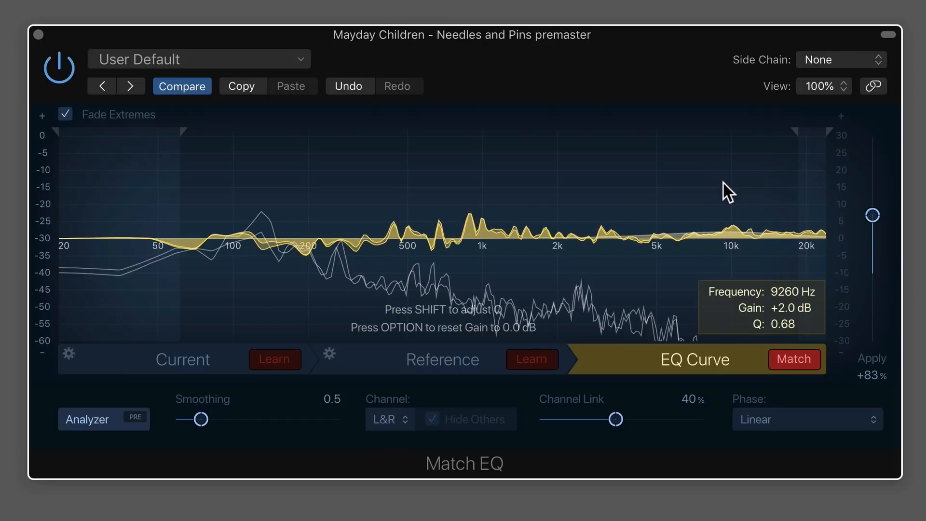
mouse_move(605, 172)
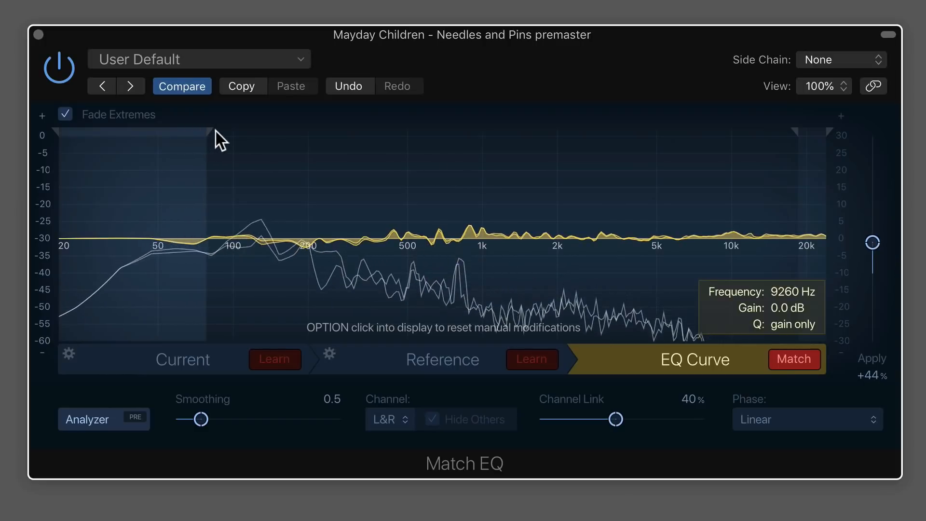
mouse_move(77, 97)
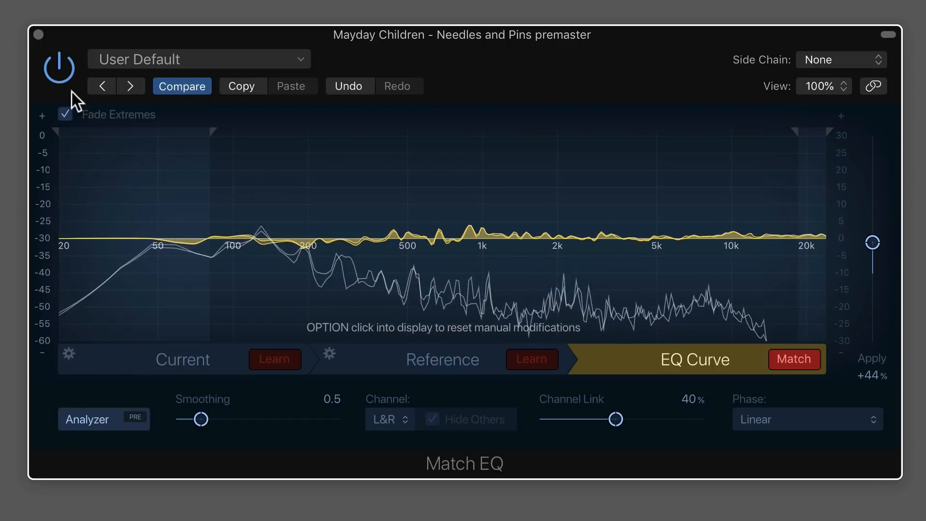
Reset the 9 kHz point to 0 dB and solo each track to compare the songs
click(59, 65)
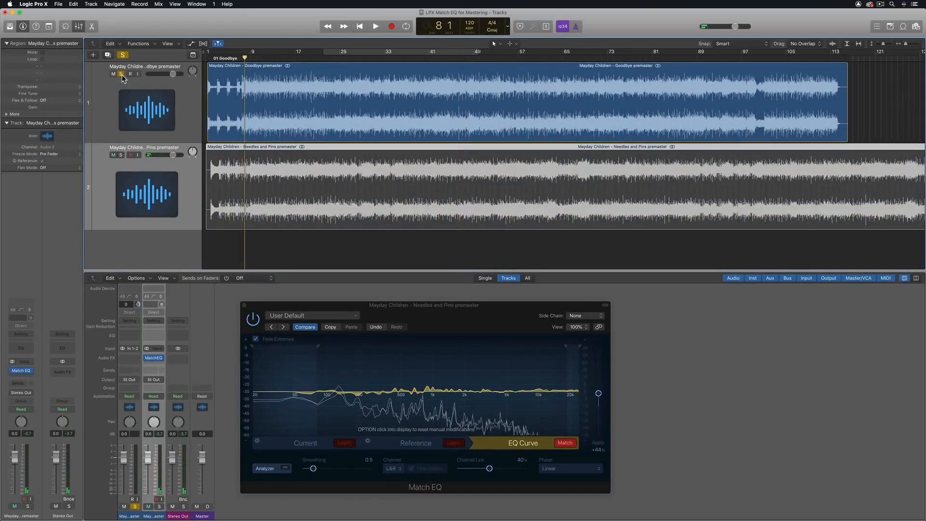
click(375, 26)
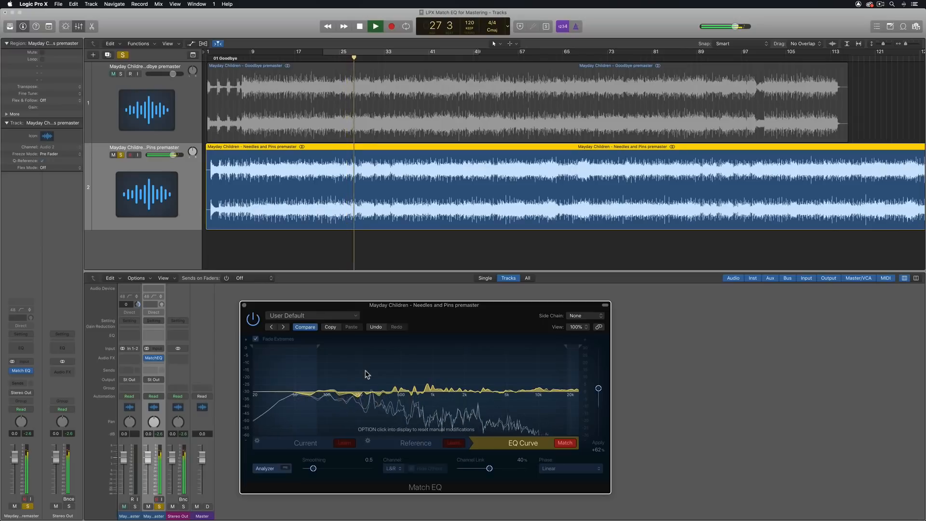
click(376, 26)
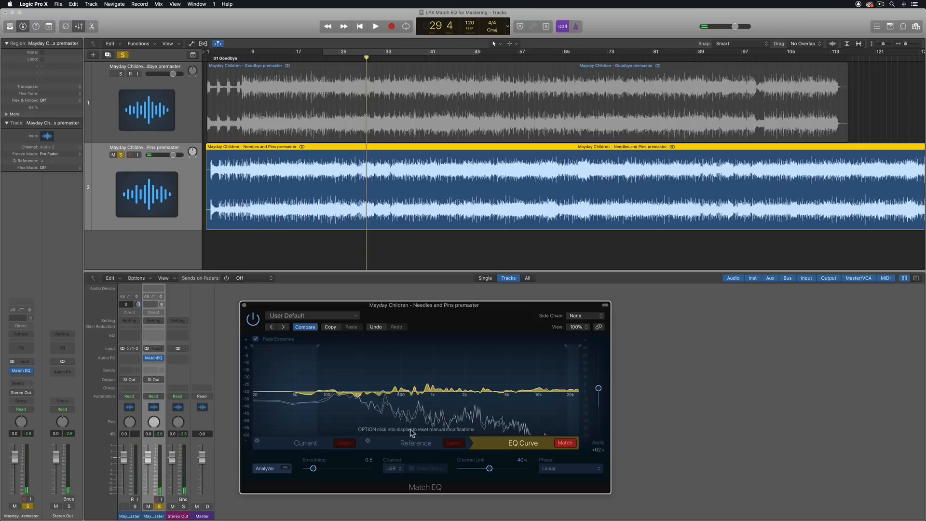
click(393, 467)
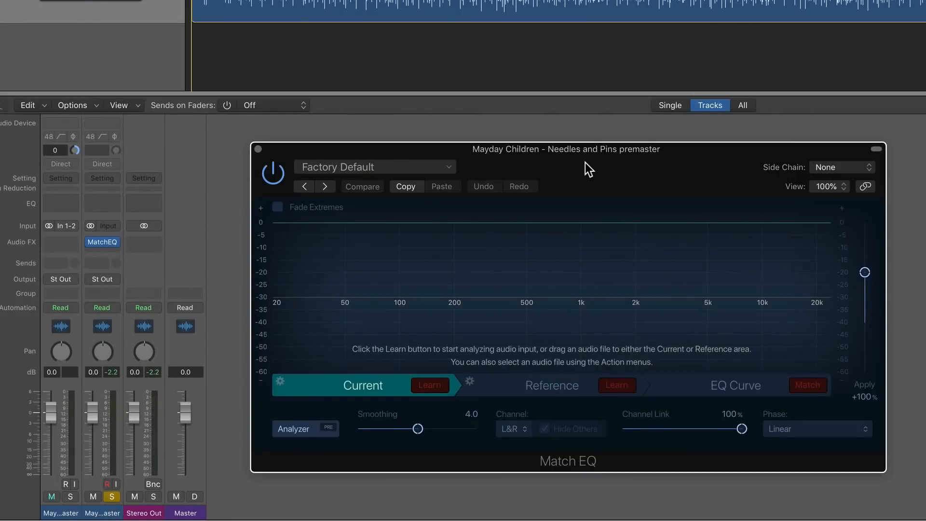
Swap the Needles and Pins Match EQ for its Dual Mono version
click(51, 496)
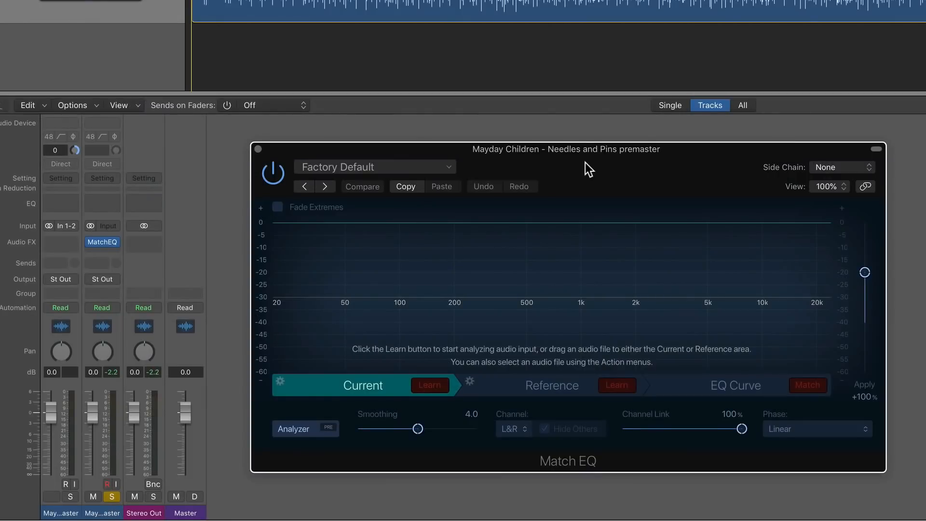
click(102, 242)
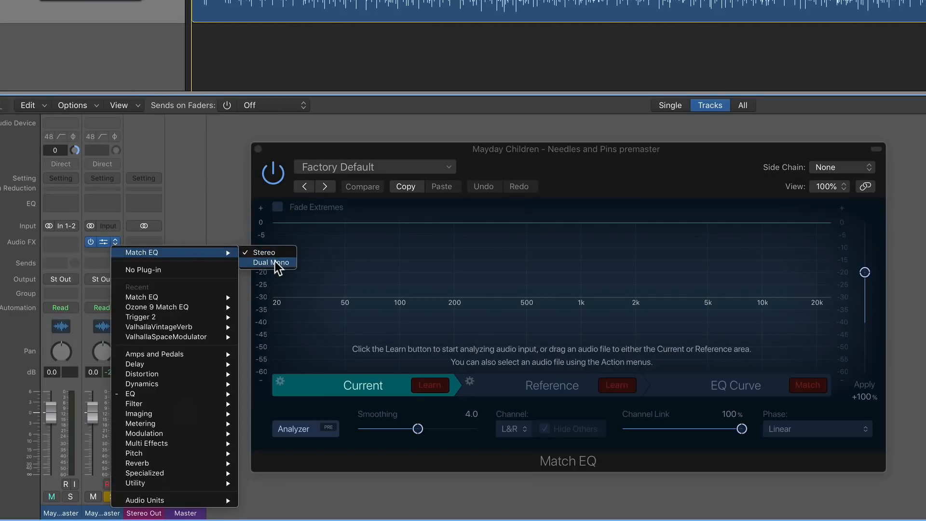
click(272, 263)
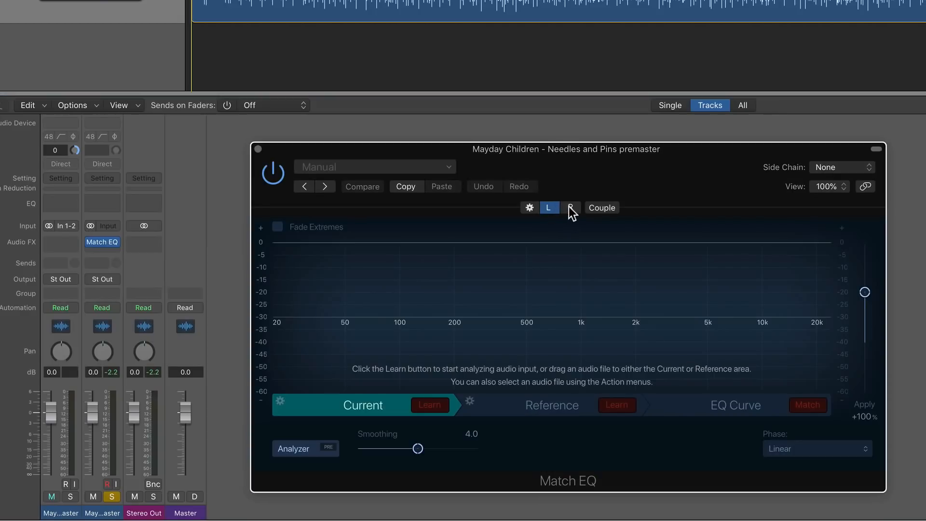
Set the channel processing to Mid/Side and view the Mid and Side EQ tabs
click(570, 207)
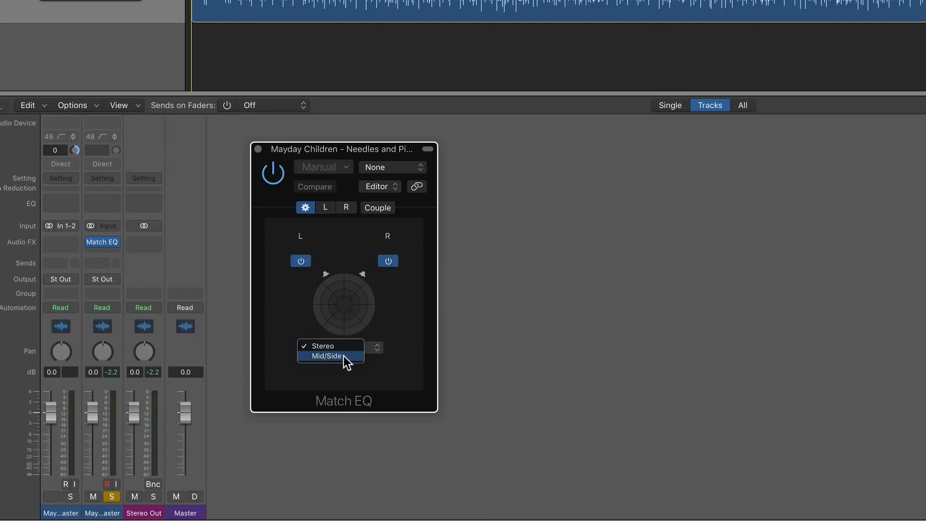
click(330, 355)
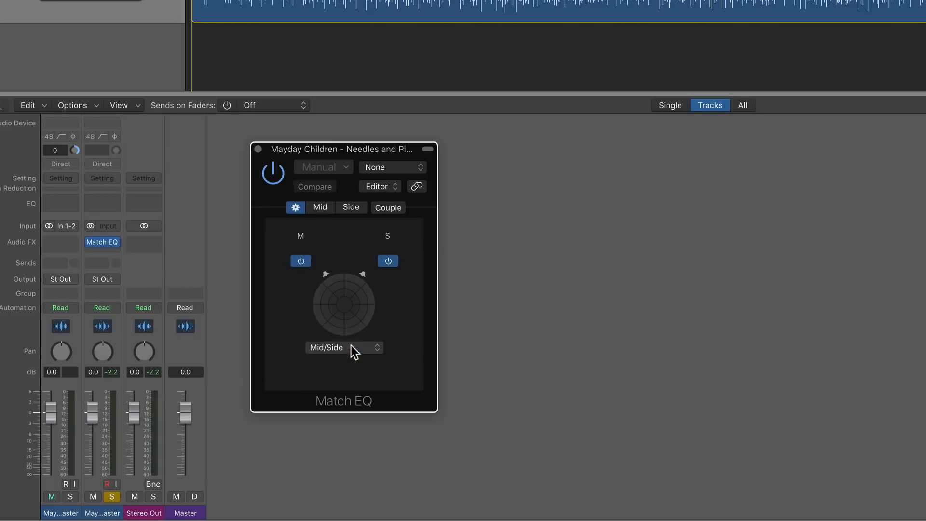
click(377, 186)
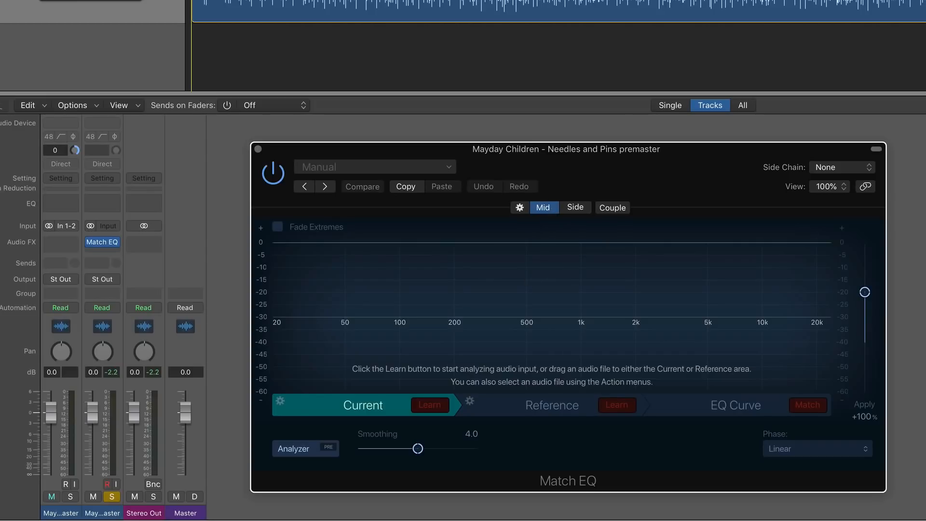
click(573, 208)
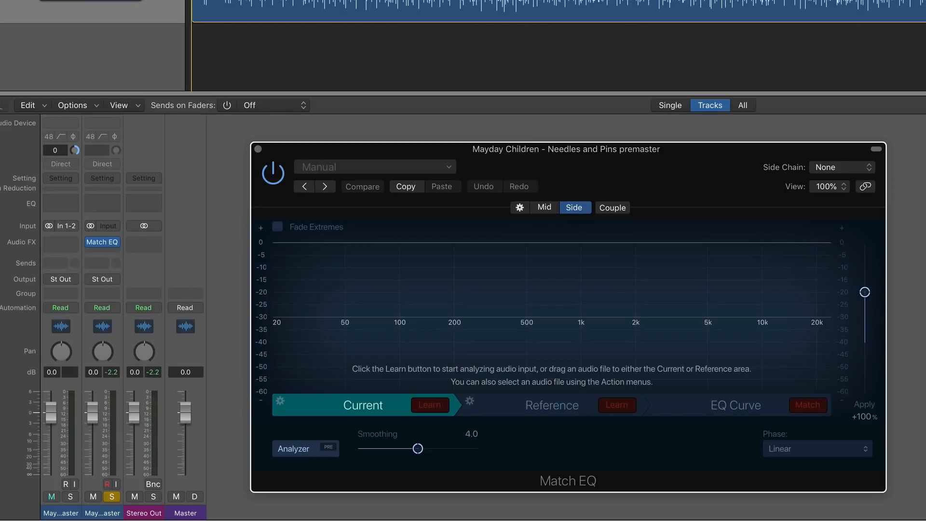
click(50, 497)
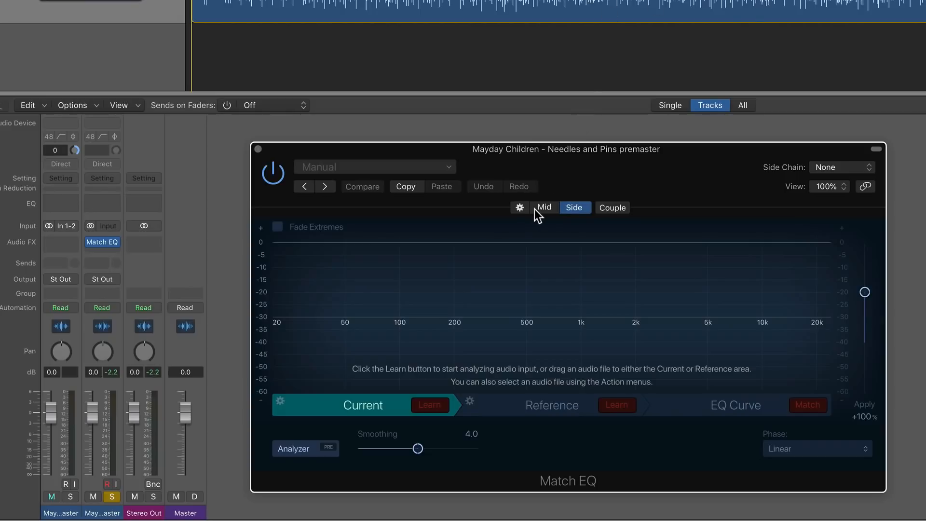
Stop learning the Needles and Pins spectrum in Match EQ, then view the Side channel
click(542, 208)
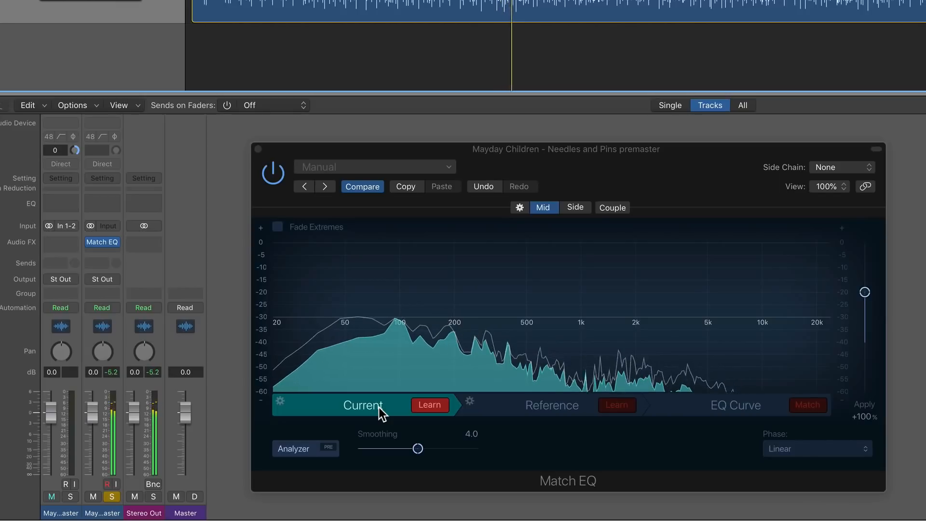
click(428, 405)
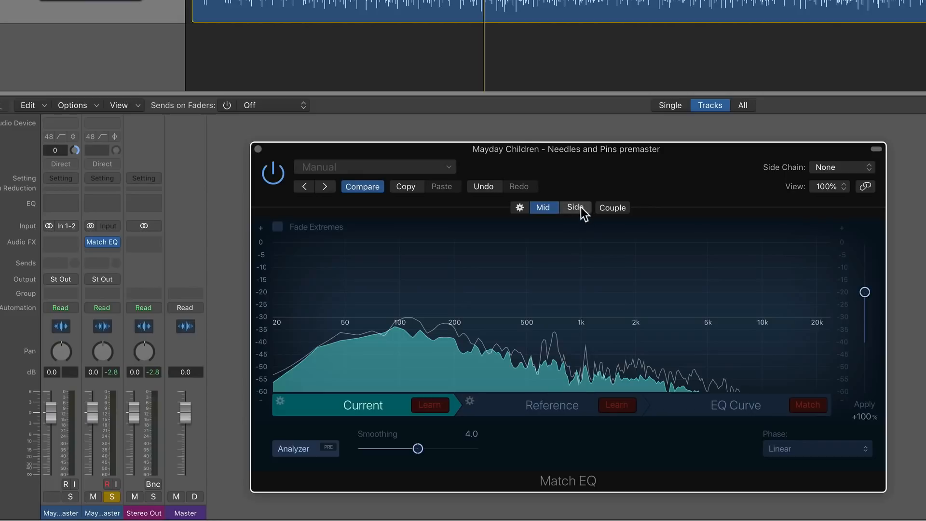
click(573, 208)
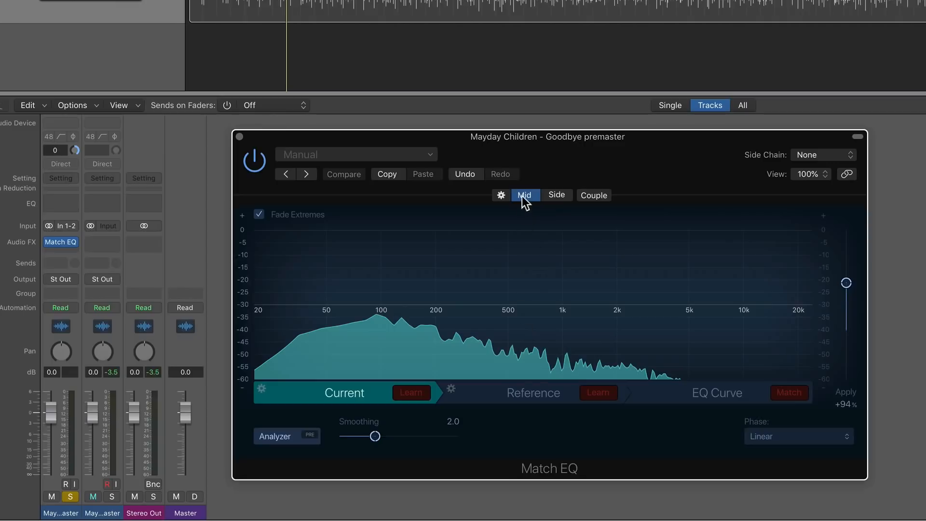
Learn Goodbye's reference spectrum for Side and Mid in its Match EQ
click(598, 392)
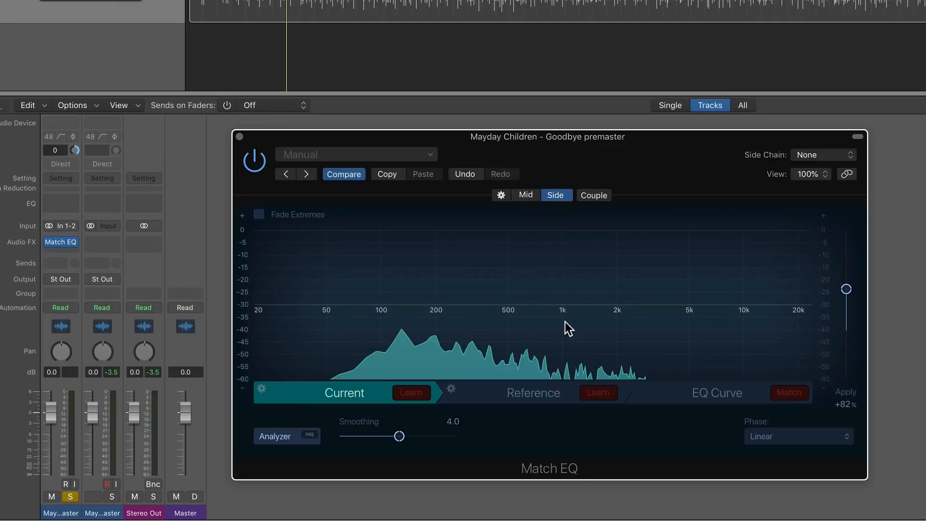
click(533, 392)
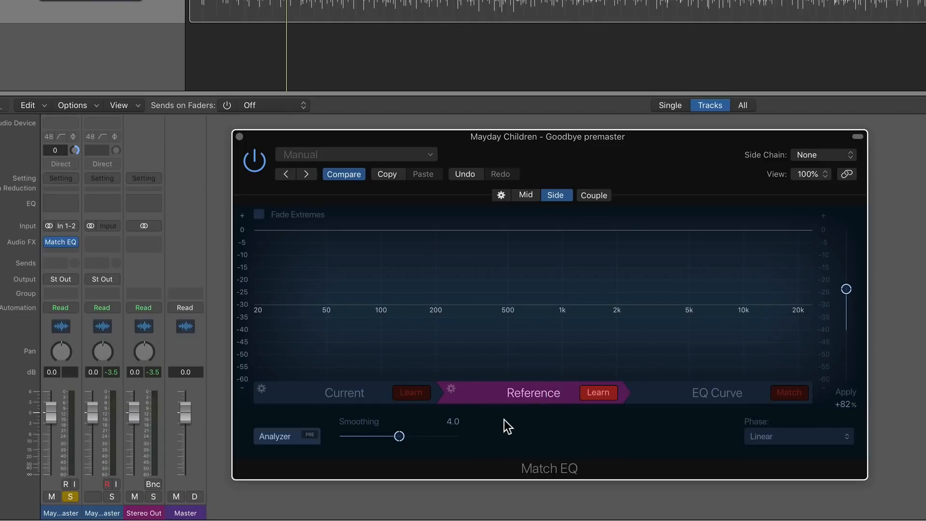
mouse_move(525, 194)
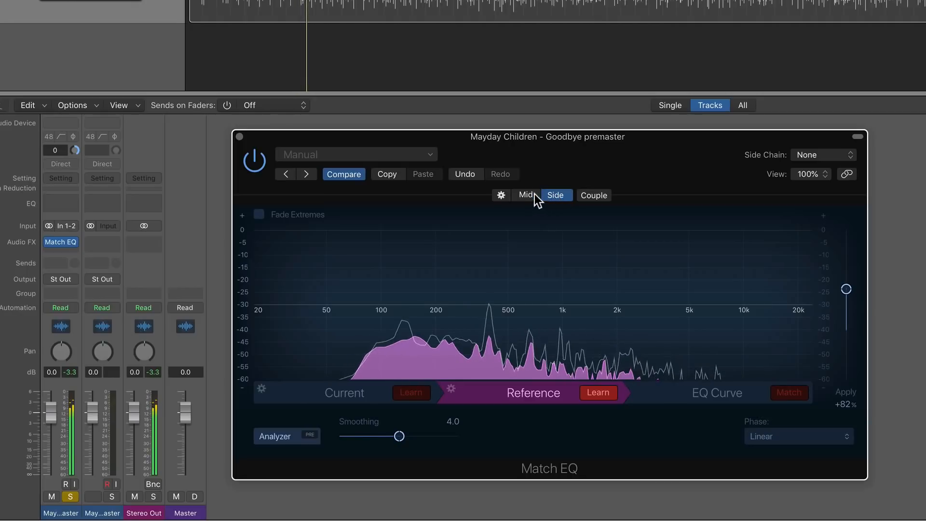
click(525, 195)
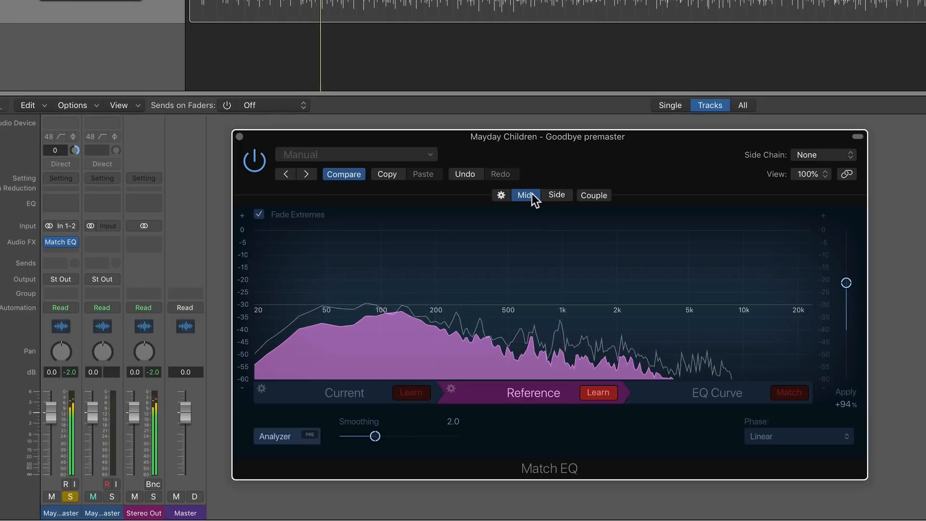
click(554, 195)
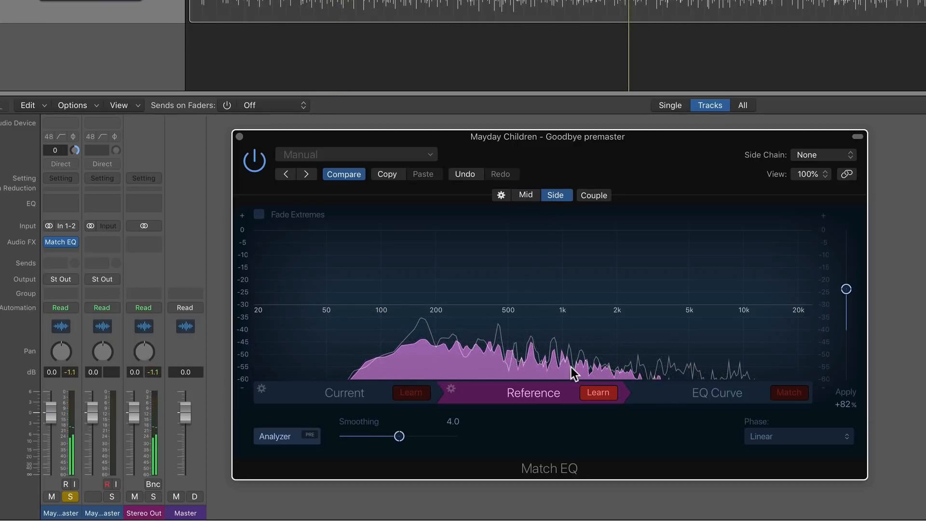
click(524, 195)
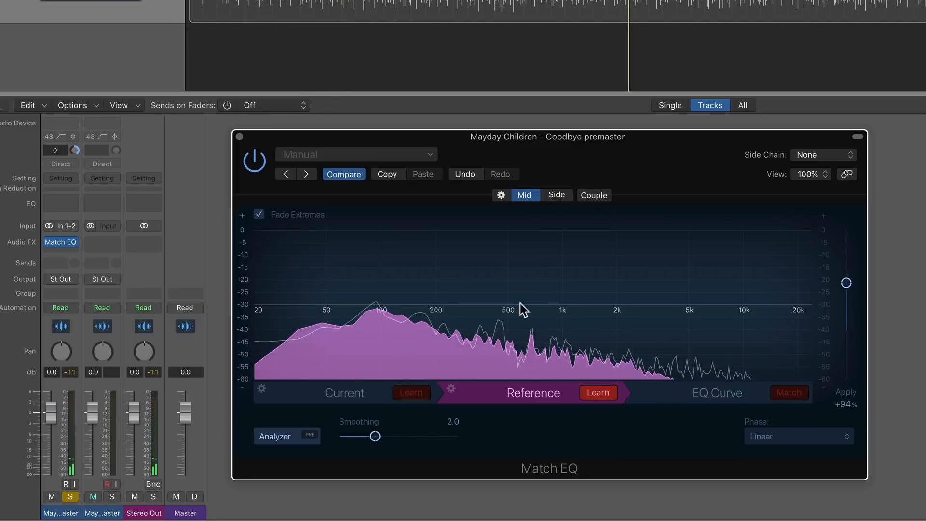
mouse_move(533, 201)
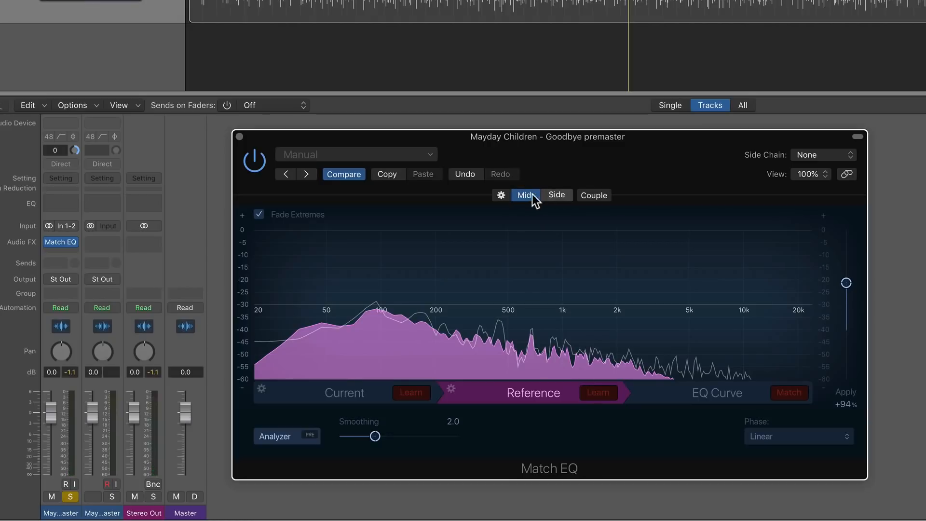
click(555, 195)
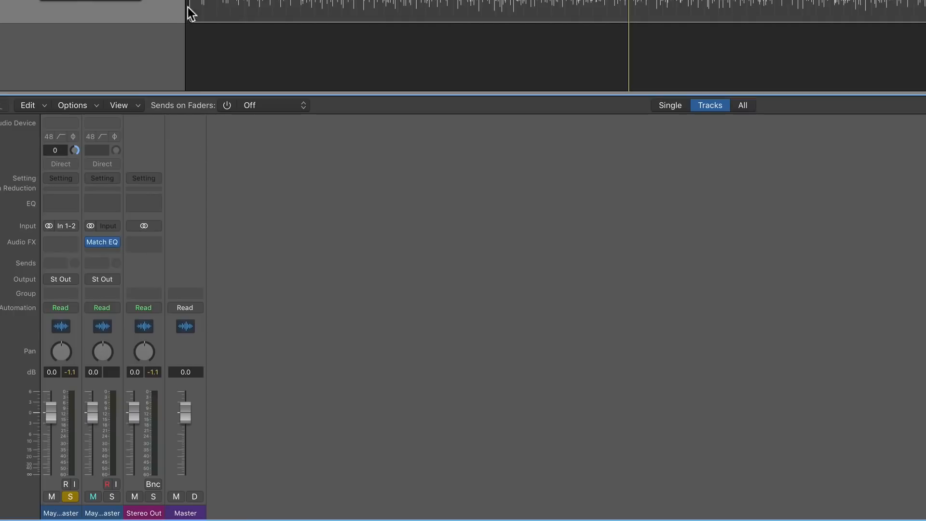
Open Needles and Pins' Match EQ in EQ Curve view and match the Mid and Side curves
double_click(102, 242)
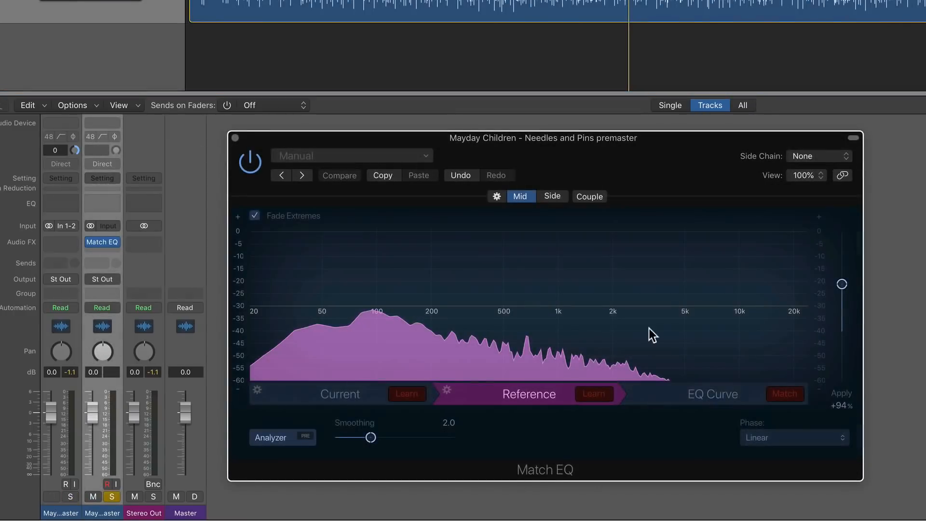
click(712, 394)
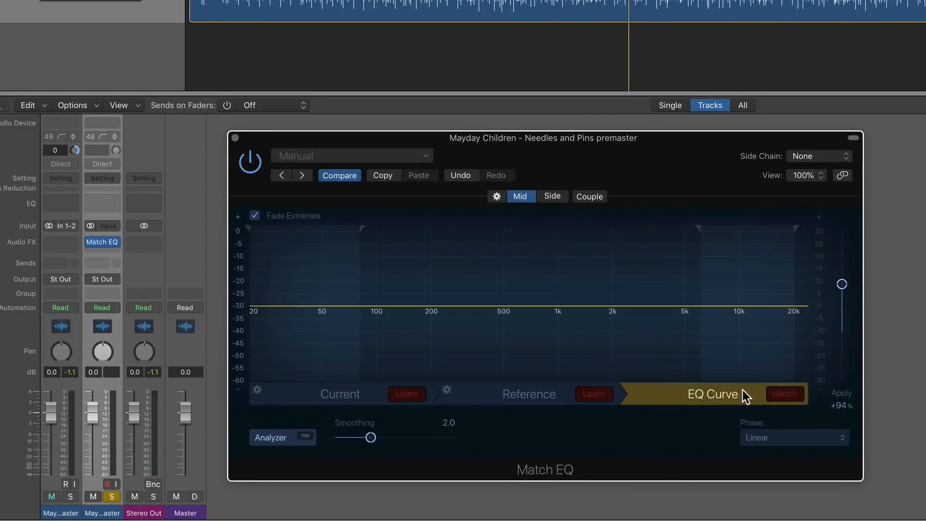
click(551, 196)
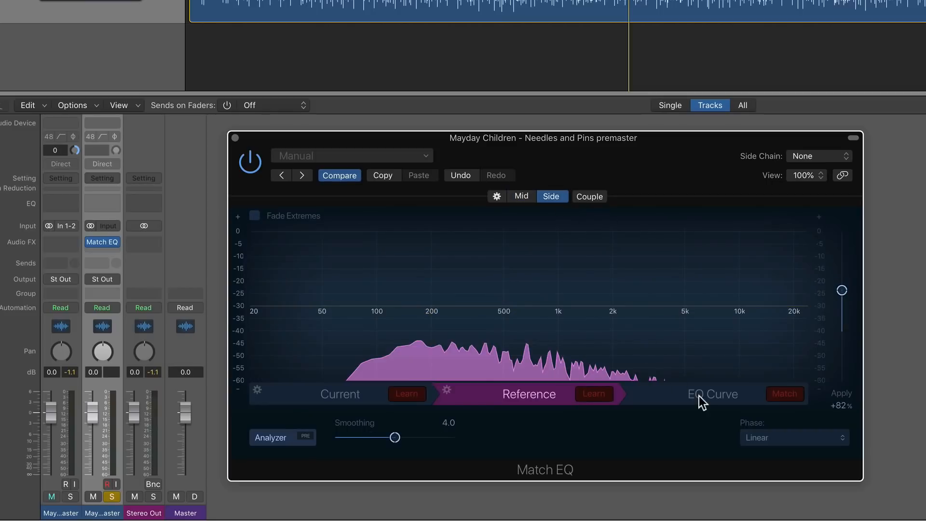
click(521, 196)
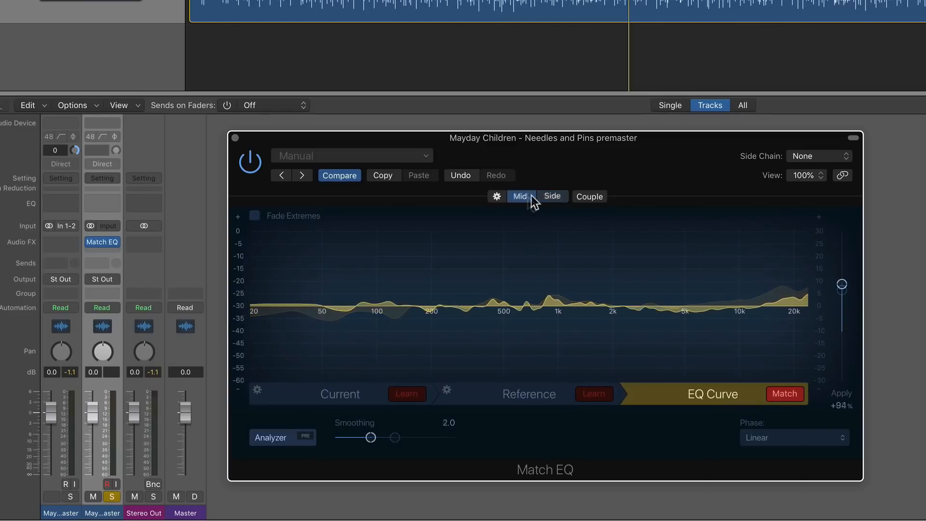
click(552, 197)
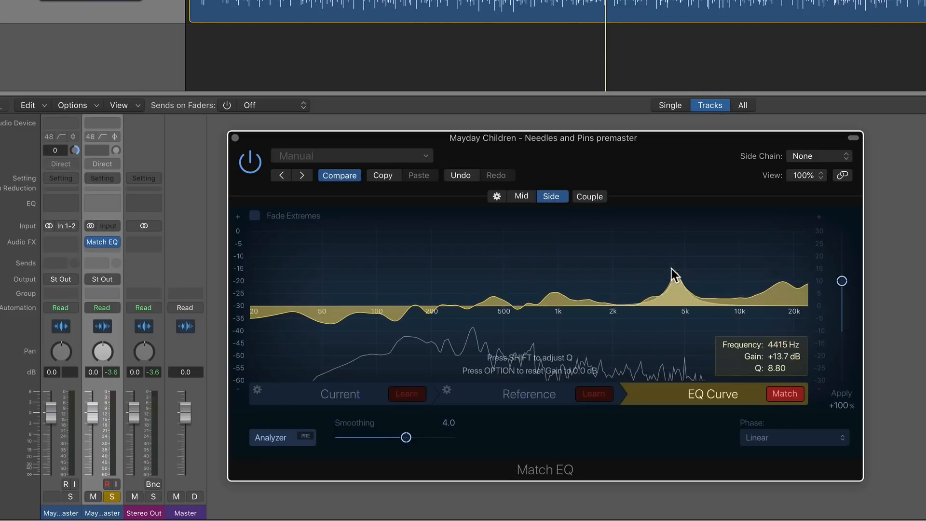
mouse_move(586, 228)
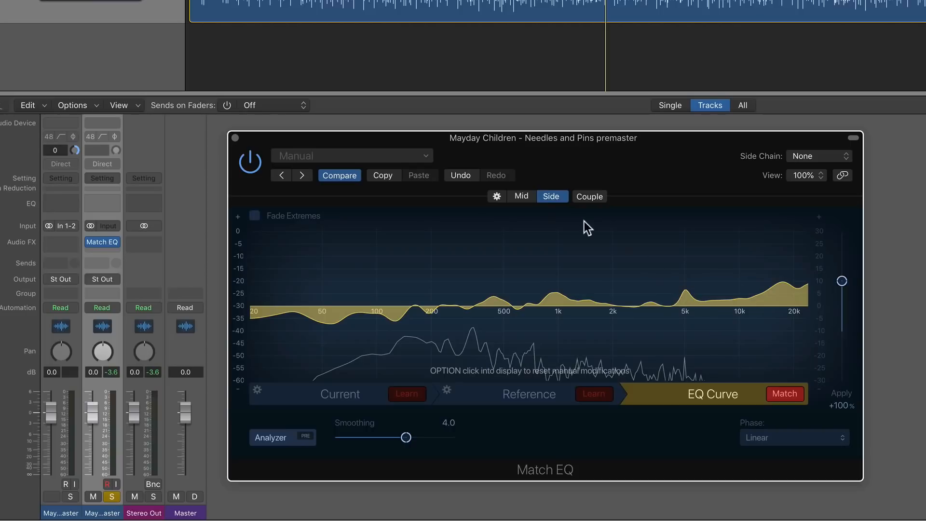
Show the Mid match curve and repeatedly toggle the first song's track mute to compare
click(520, 196)
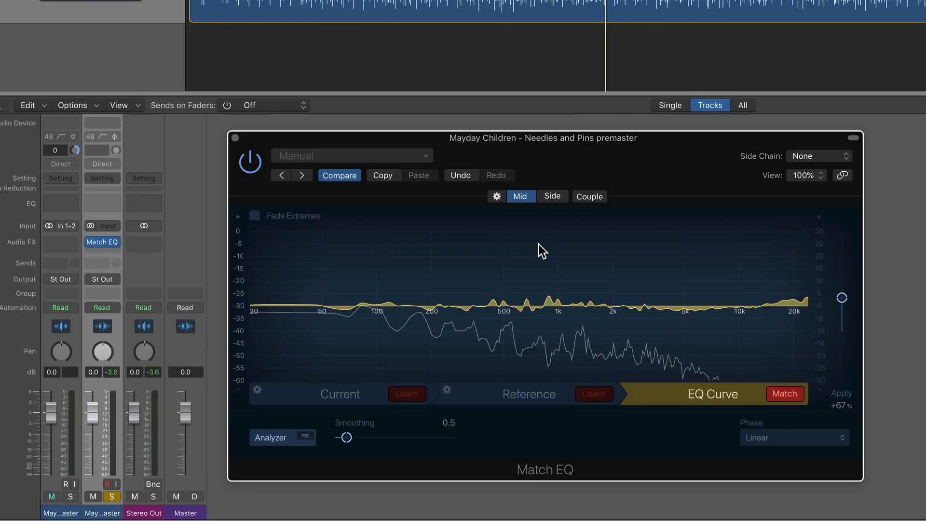
click(50, 496)
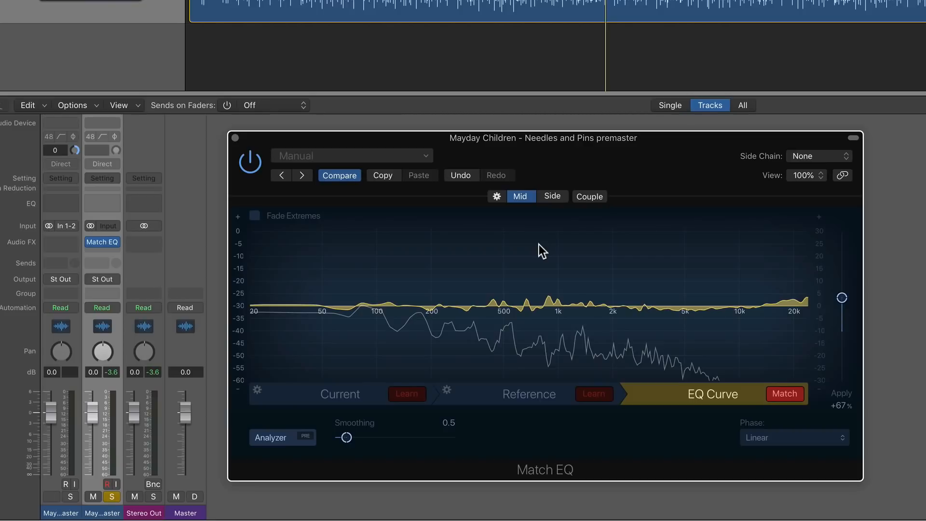
click(52, 497)
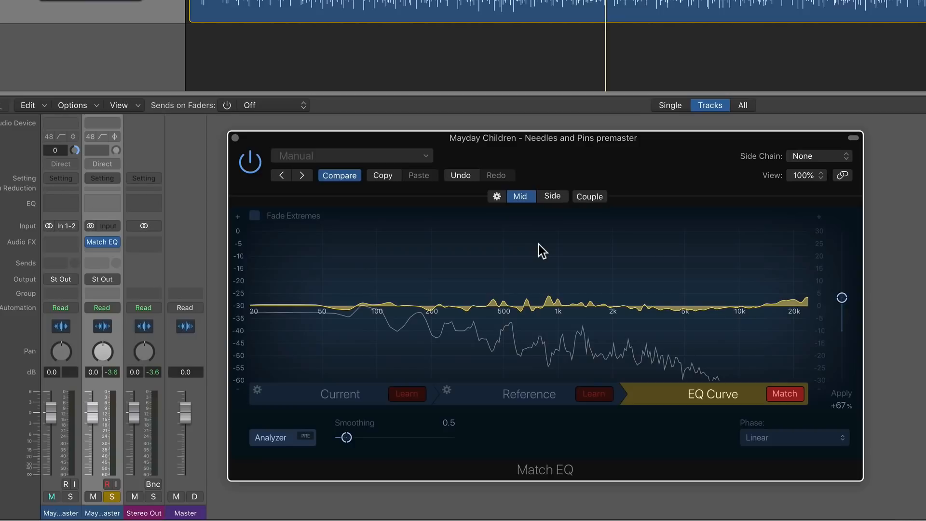
click(50, 496)
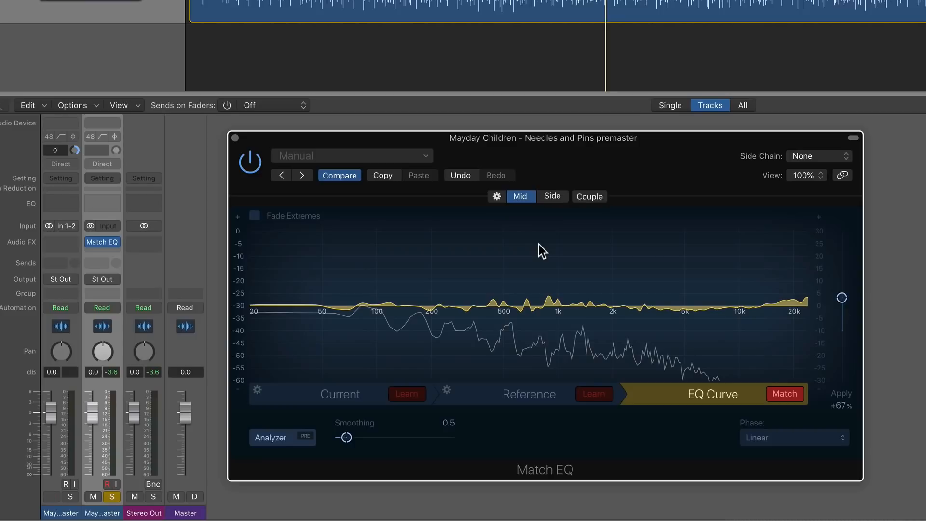
click(51, 496)
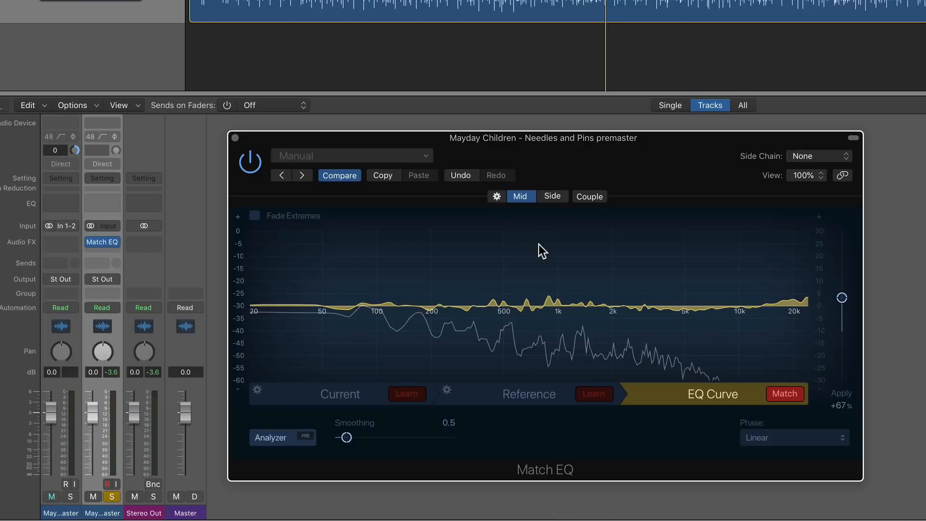
click(51, 497)
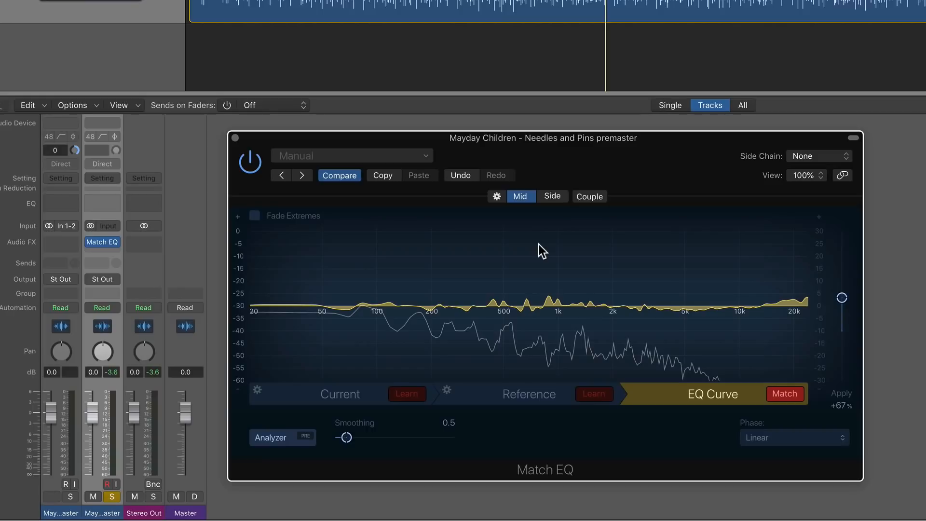
click(50, 496)
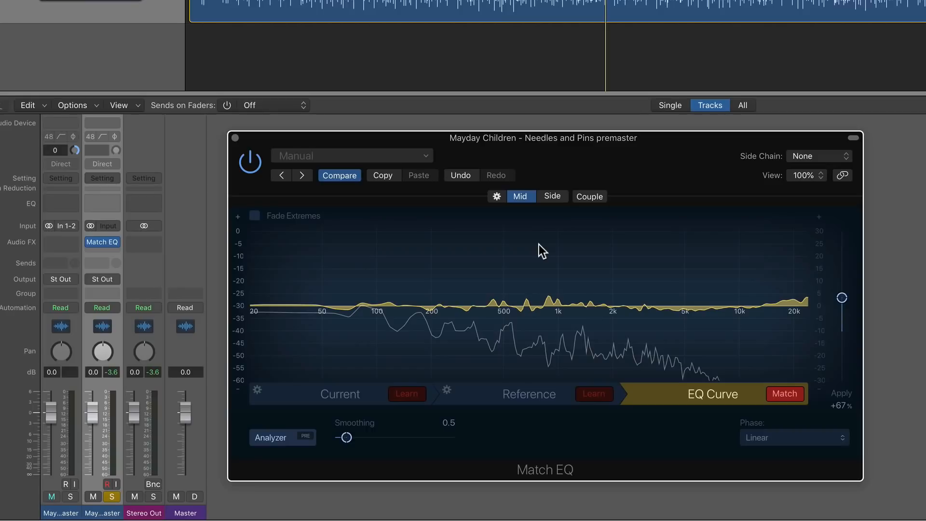
click(51, 496)
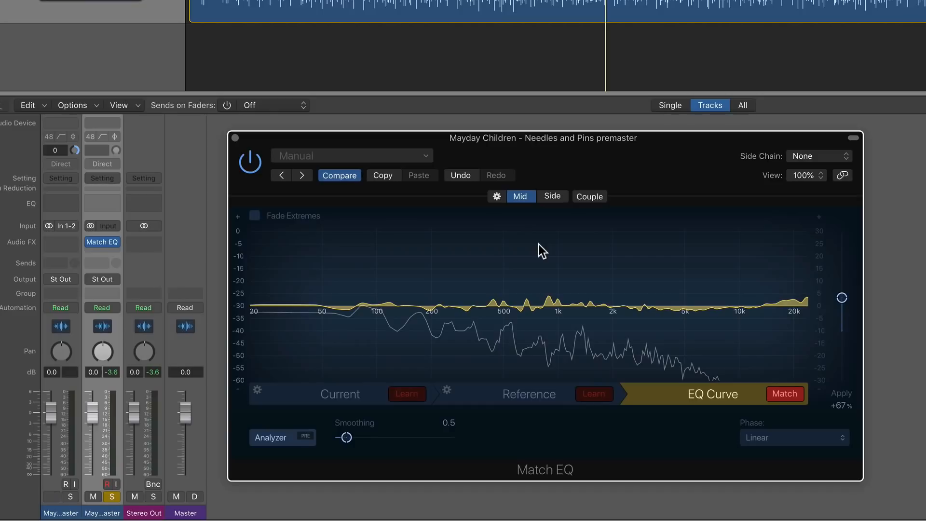
click(51, 496)
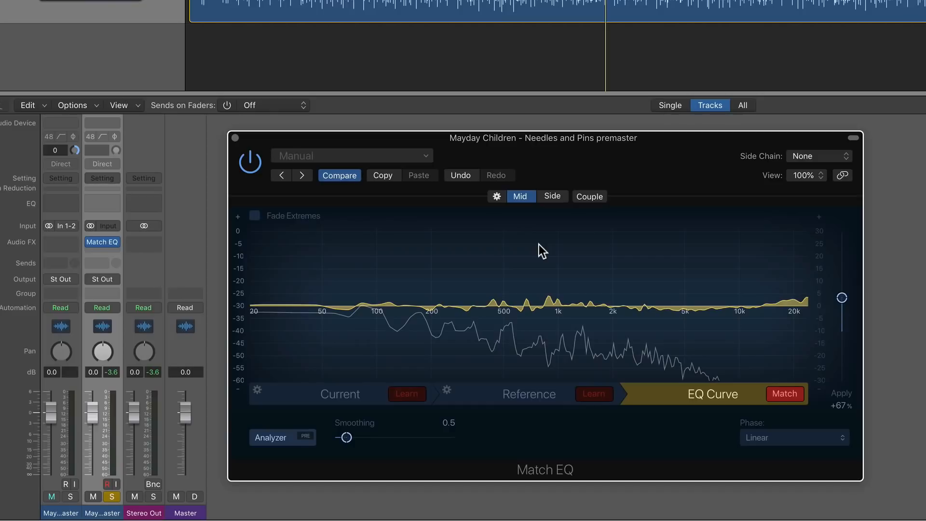
click(52, 496)
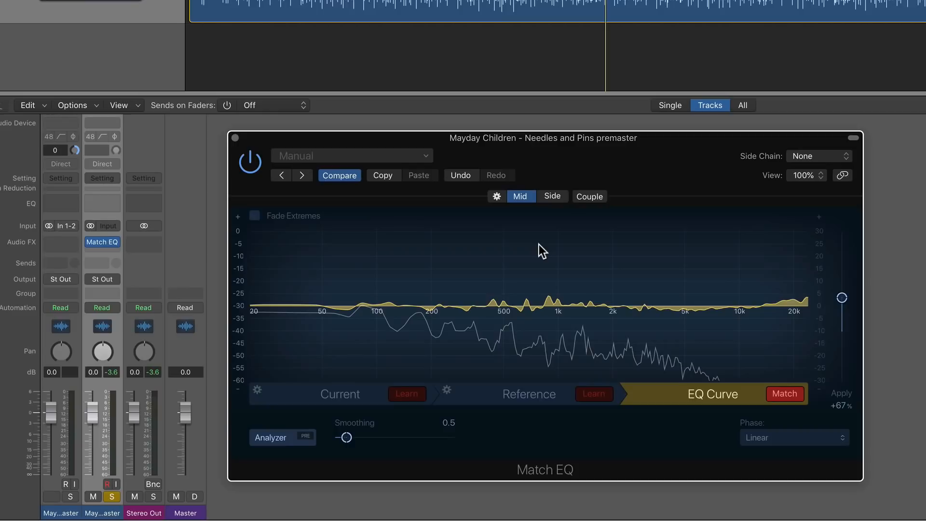
click(52, 497)
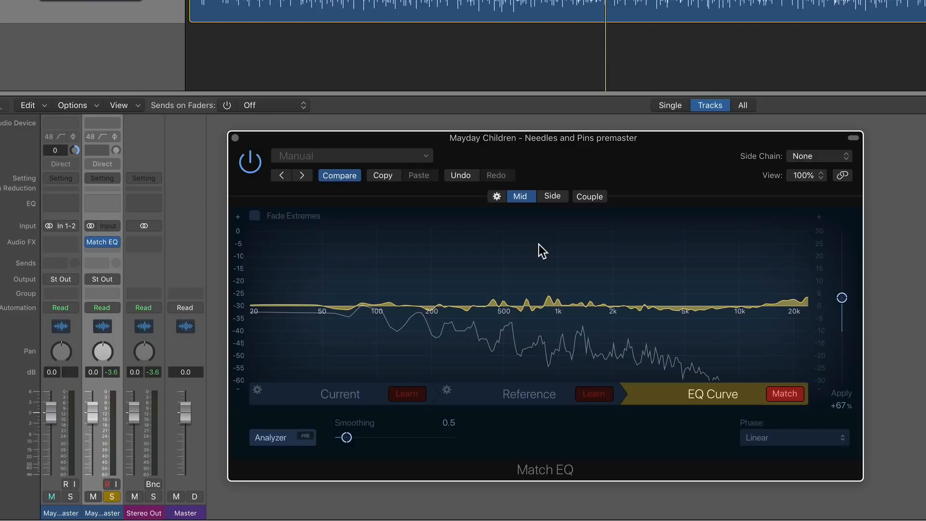
click(51, 496)
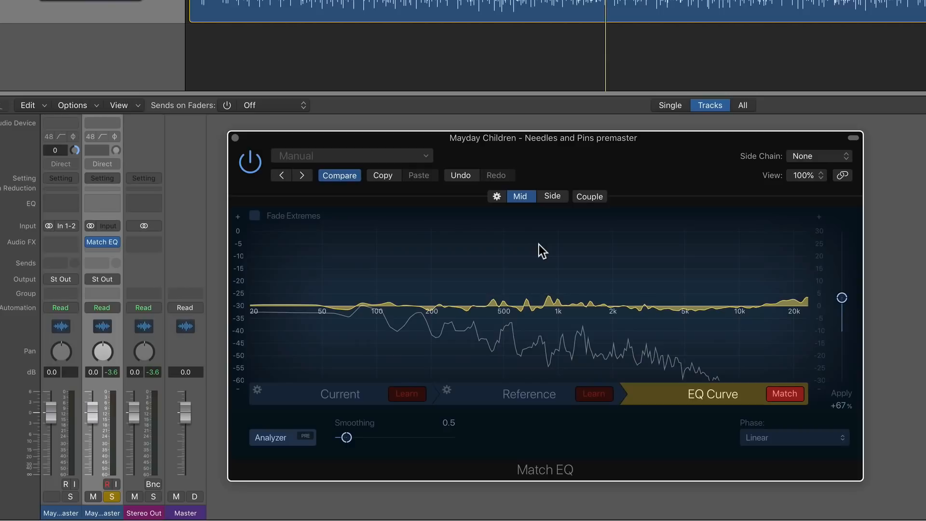